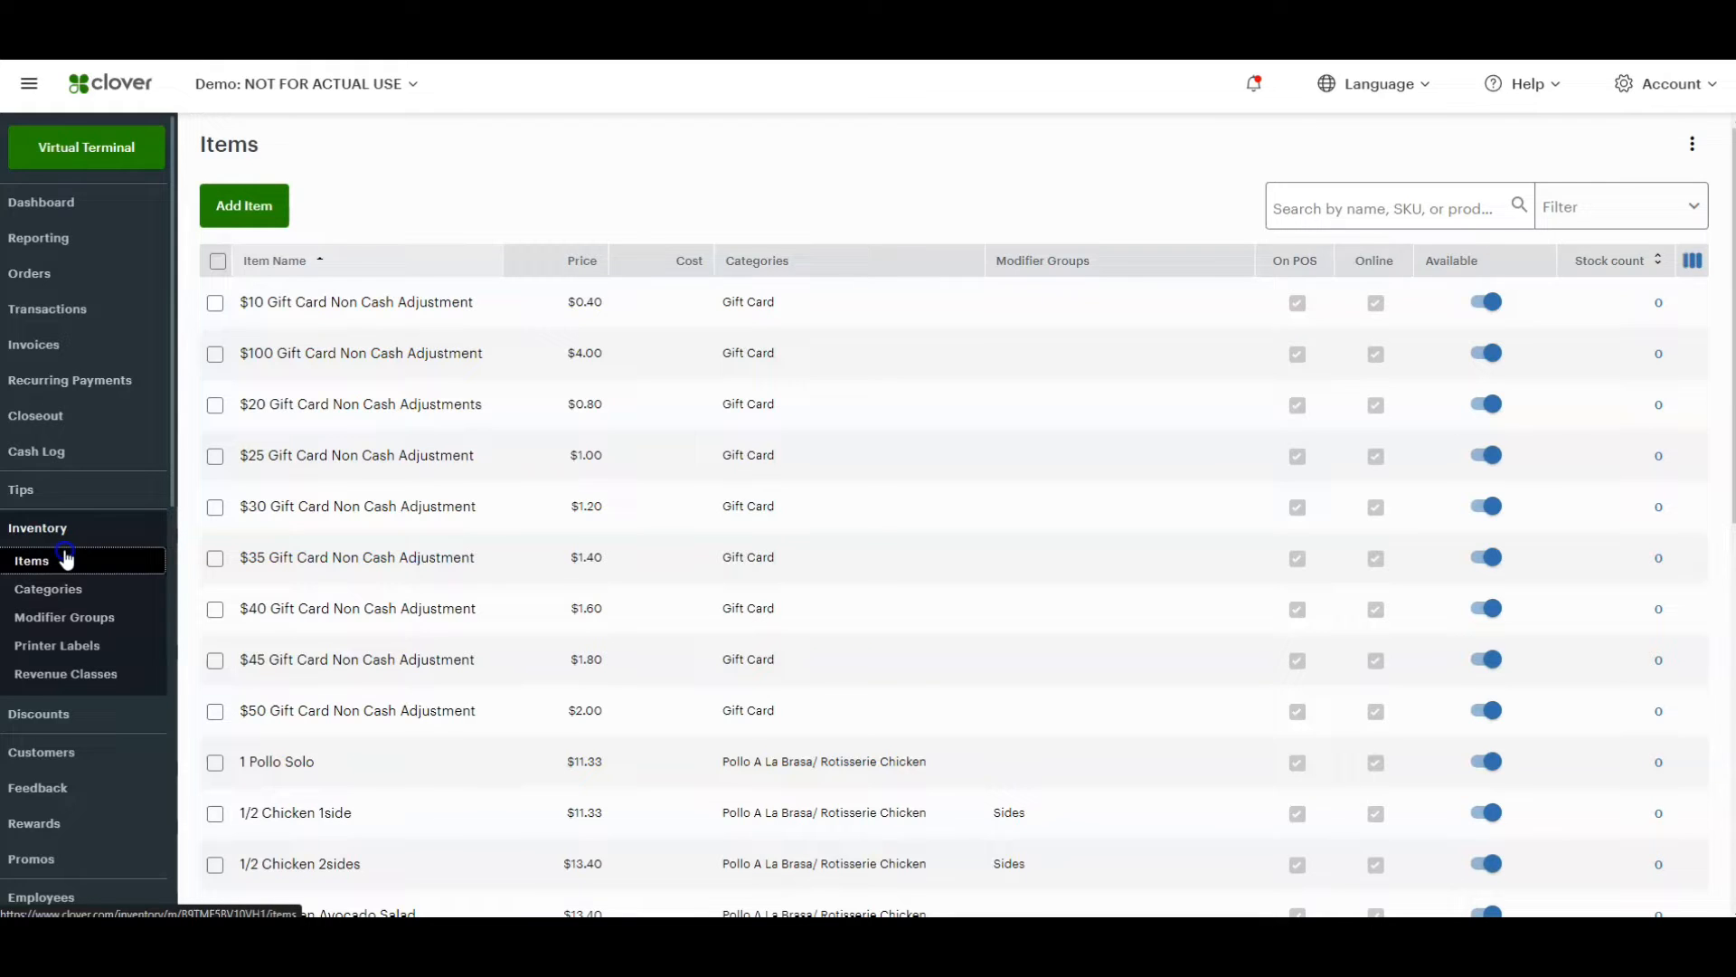
Go from the Inventory Items list to the Categories list.
click(47, 588)
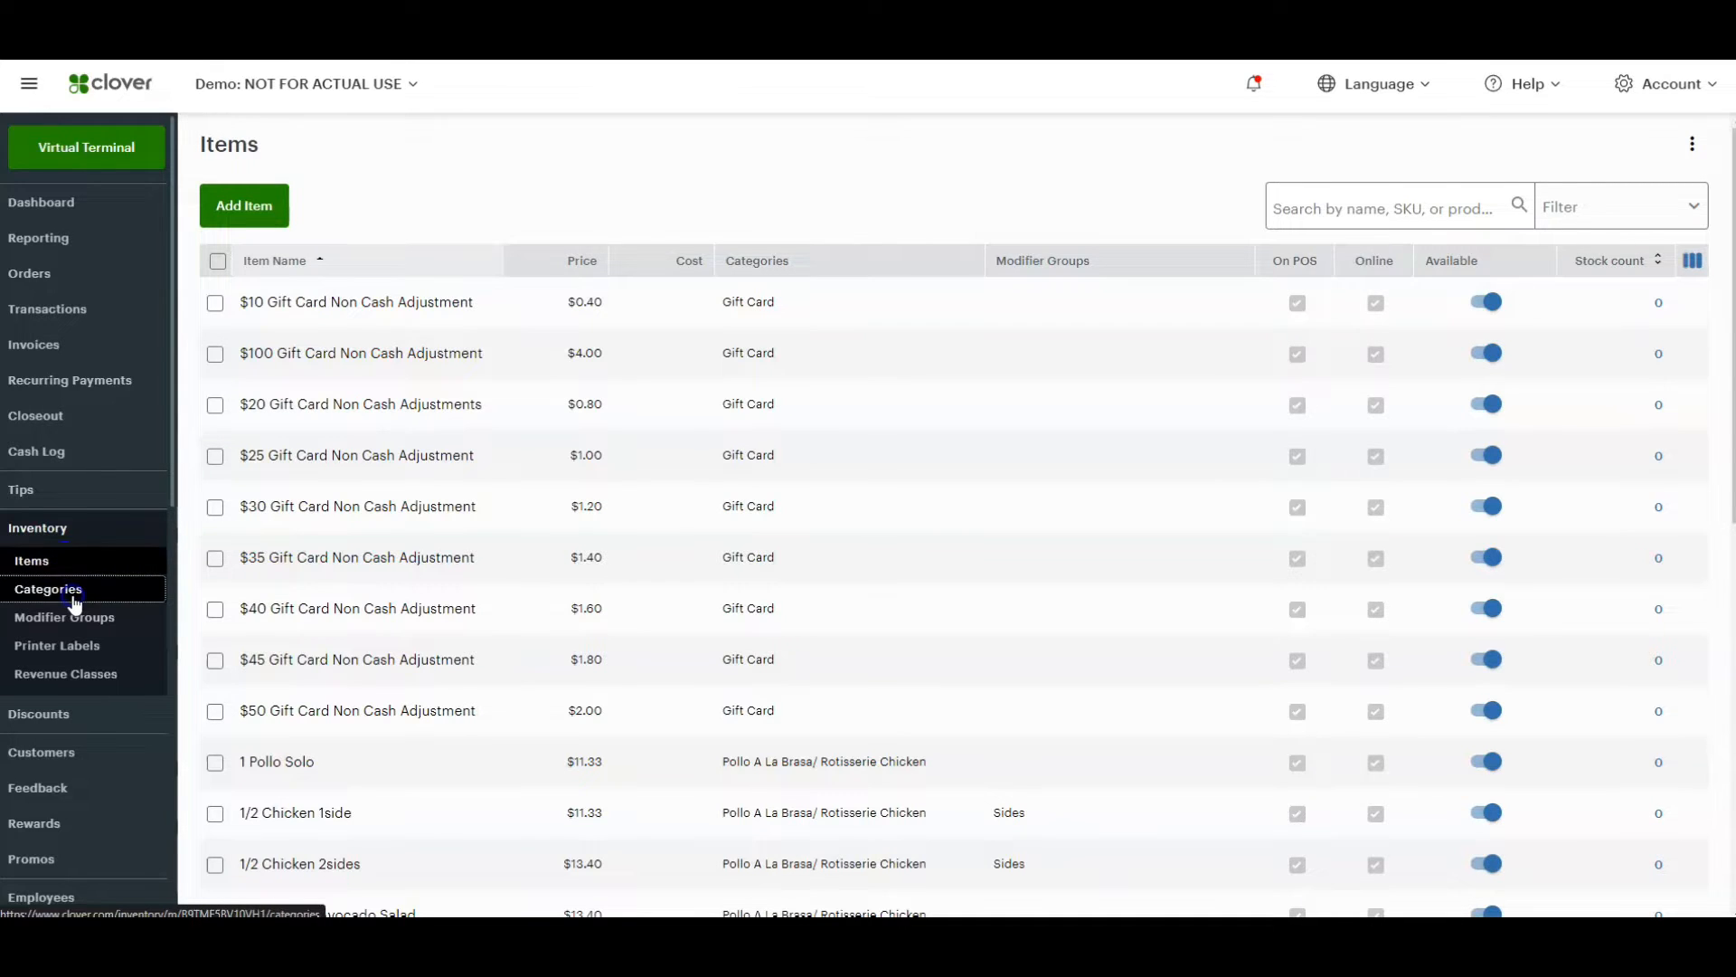
click(48, 588)
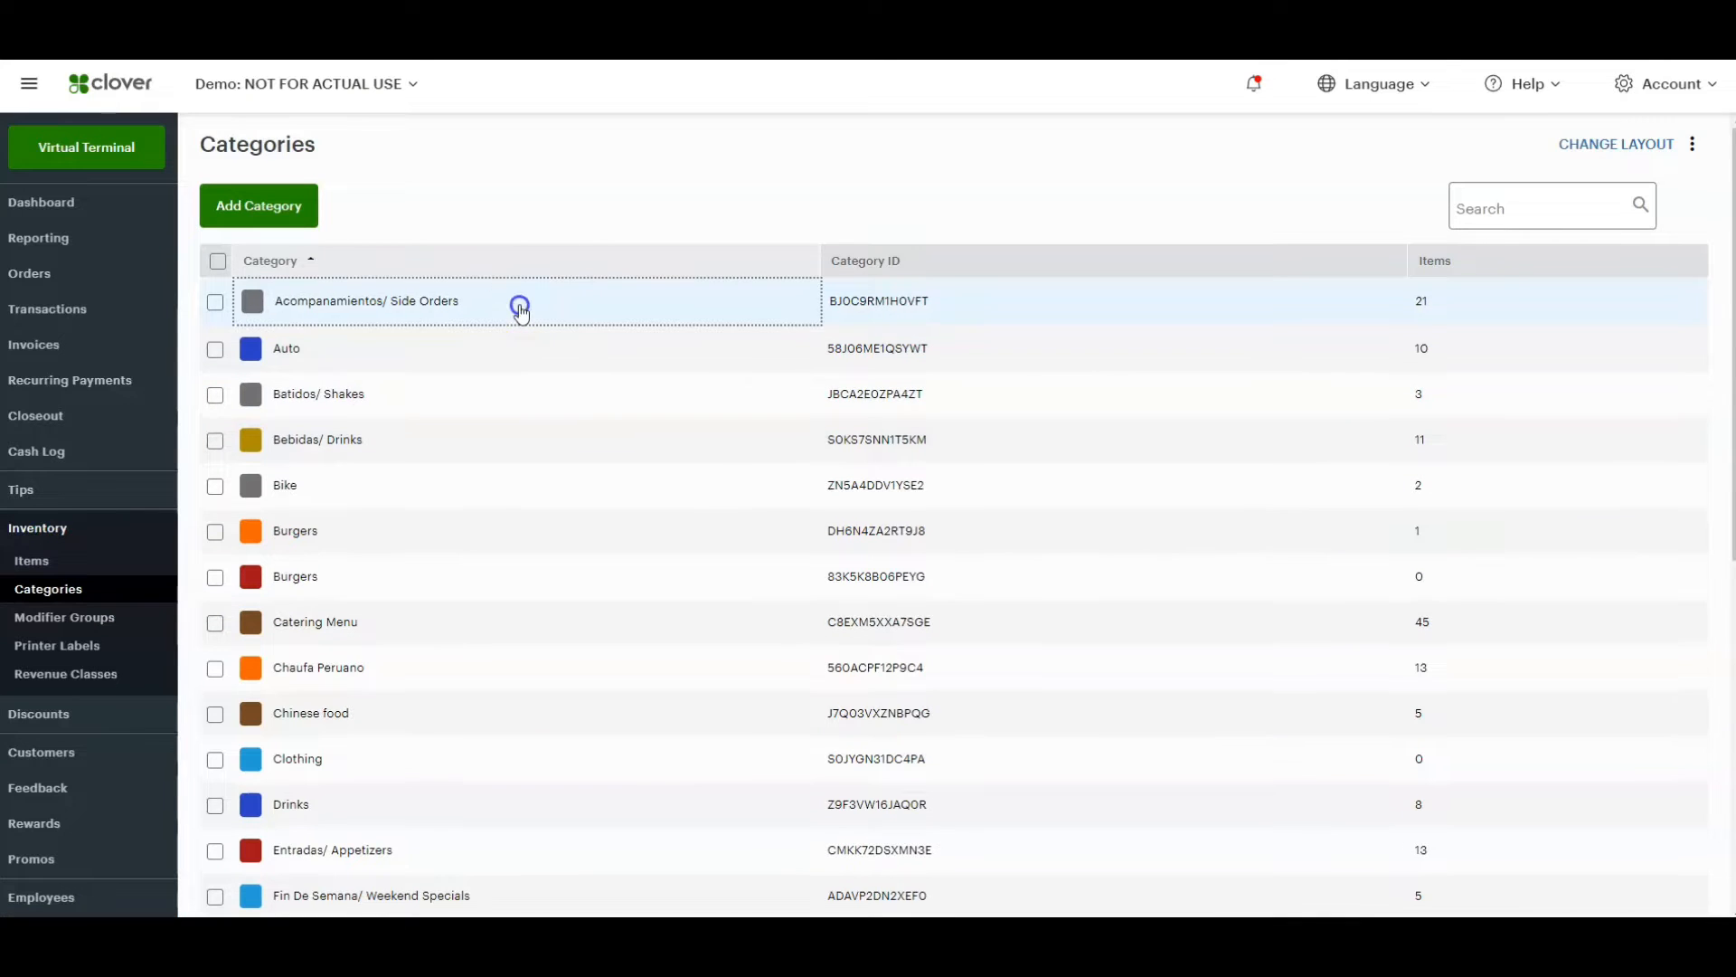
Open Acompanamientos/ Side Orders, expand its Items, and check all items.
click(366, 300)
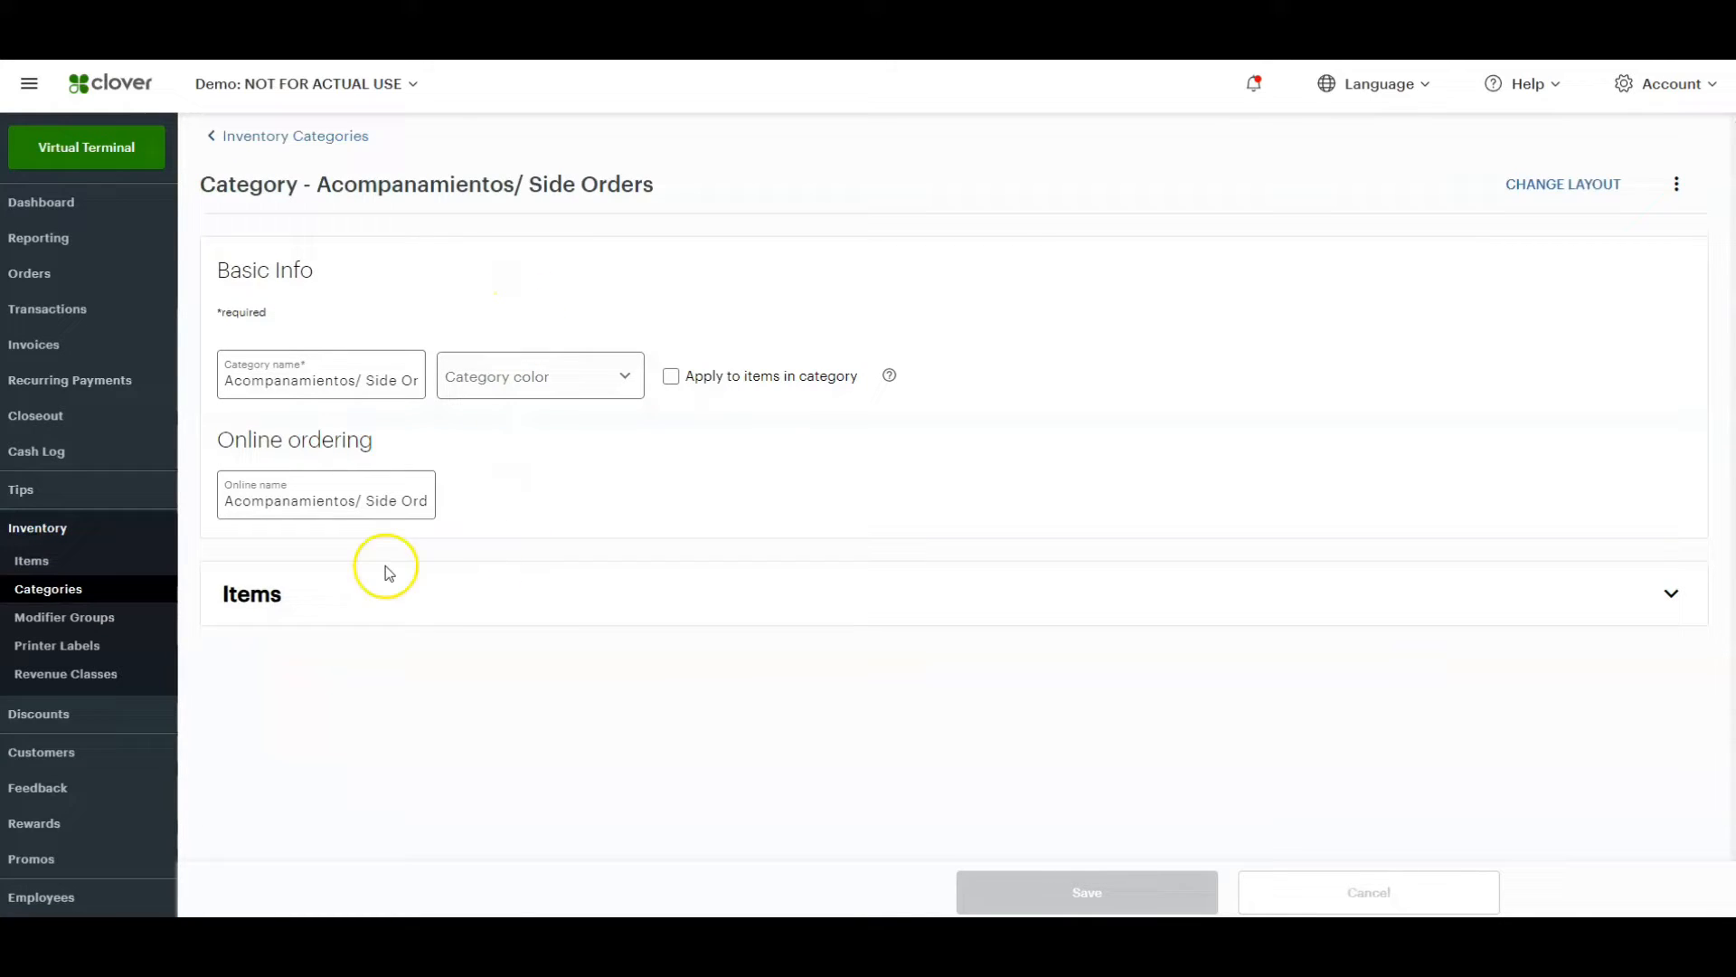
click(1668, 594)
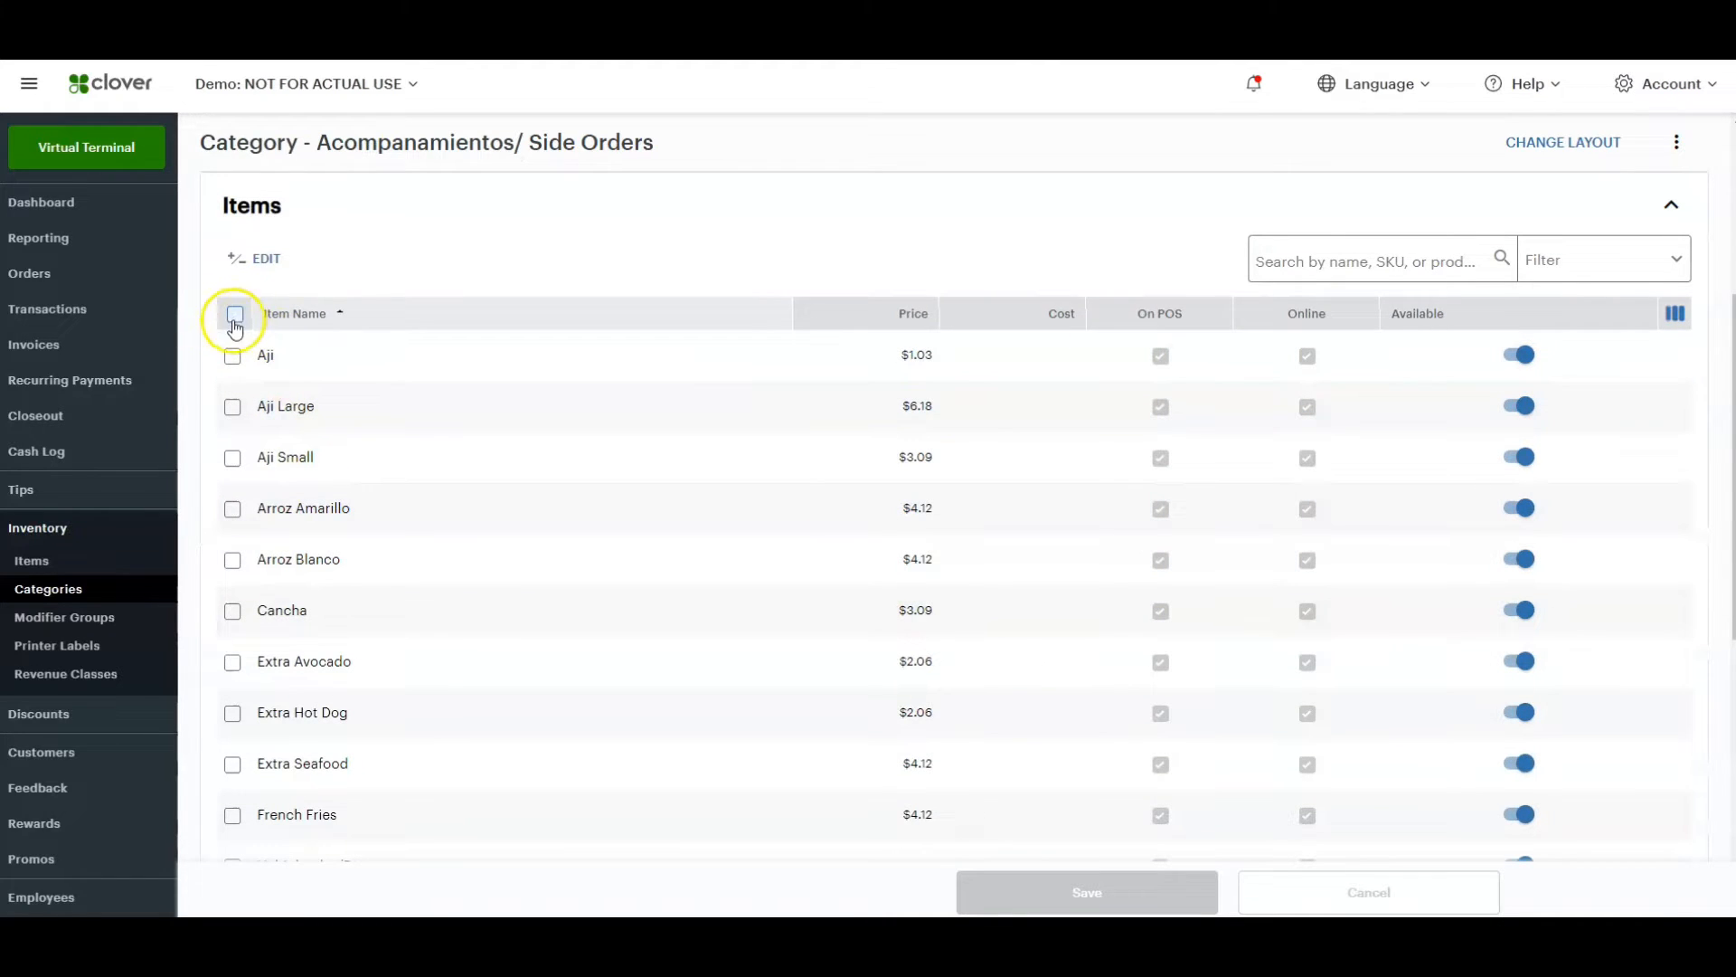
click(234, 314)
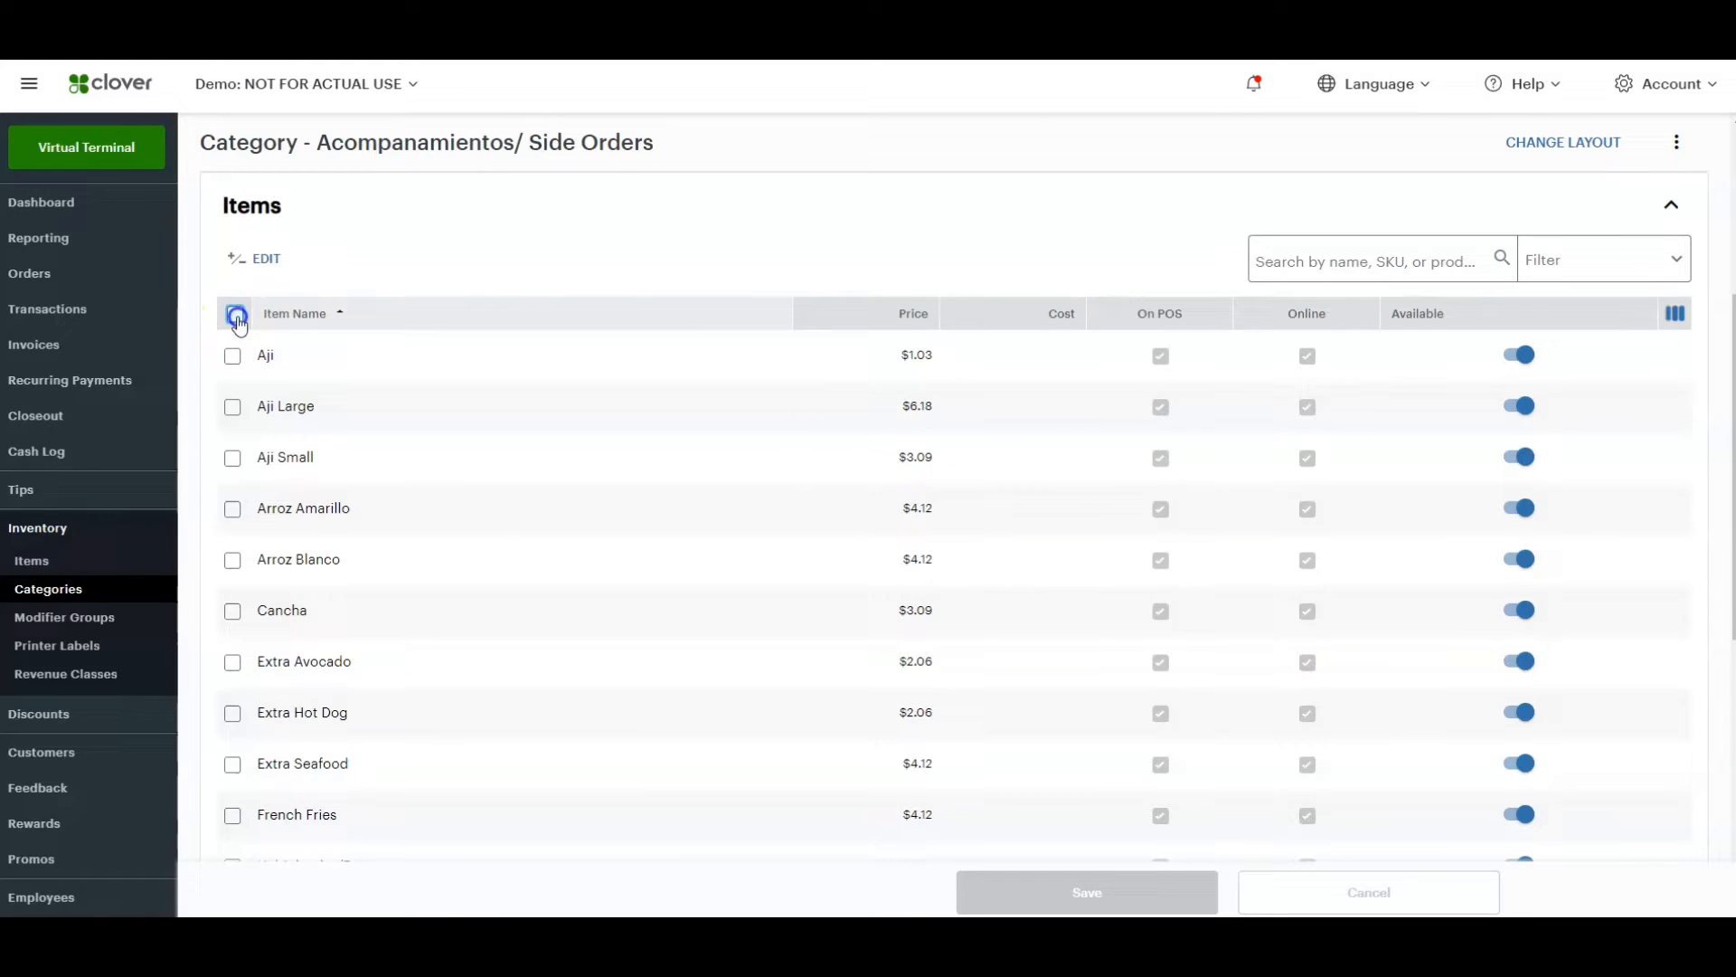
click(234, 313)
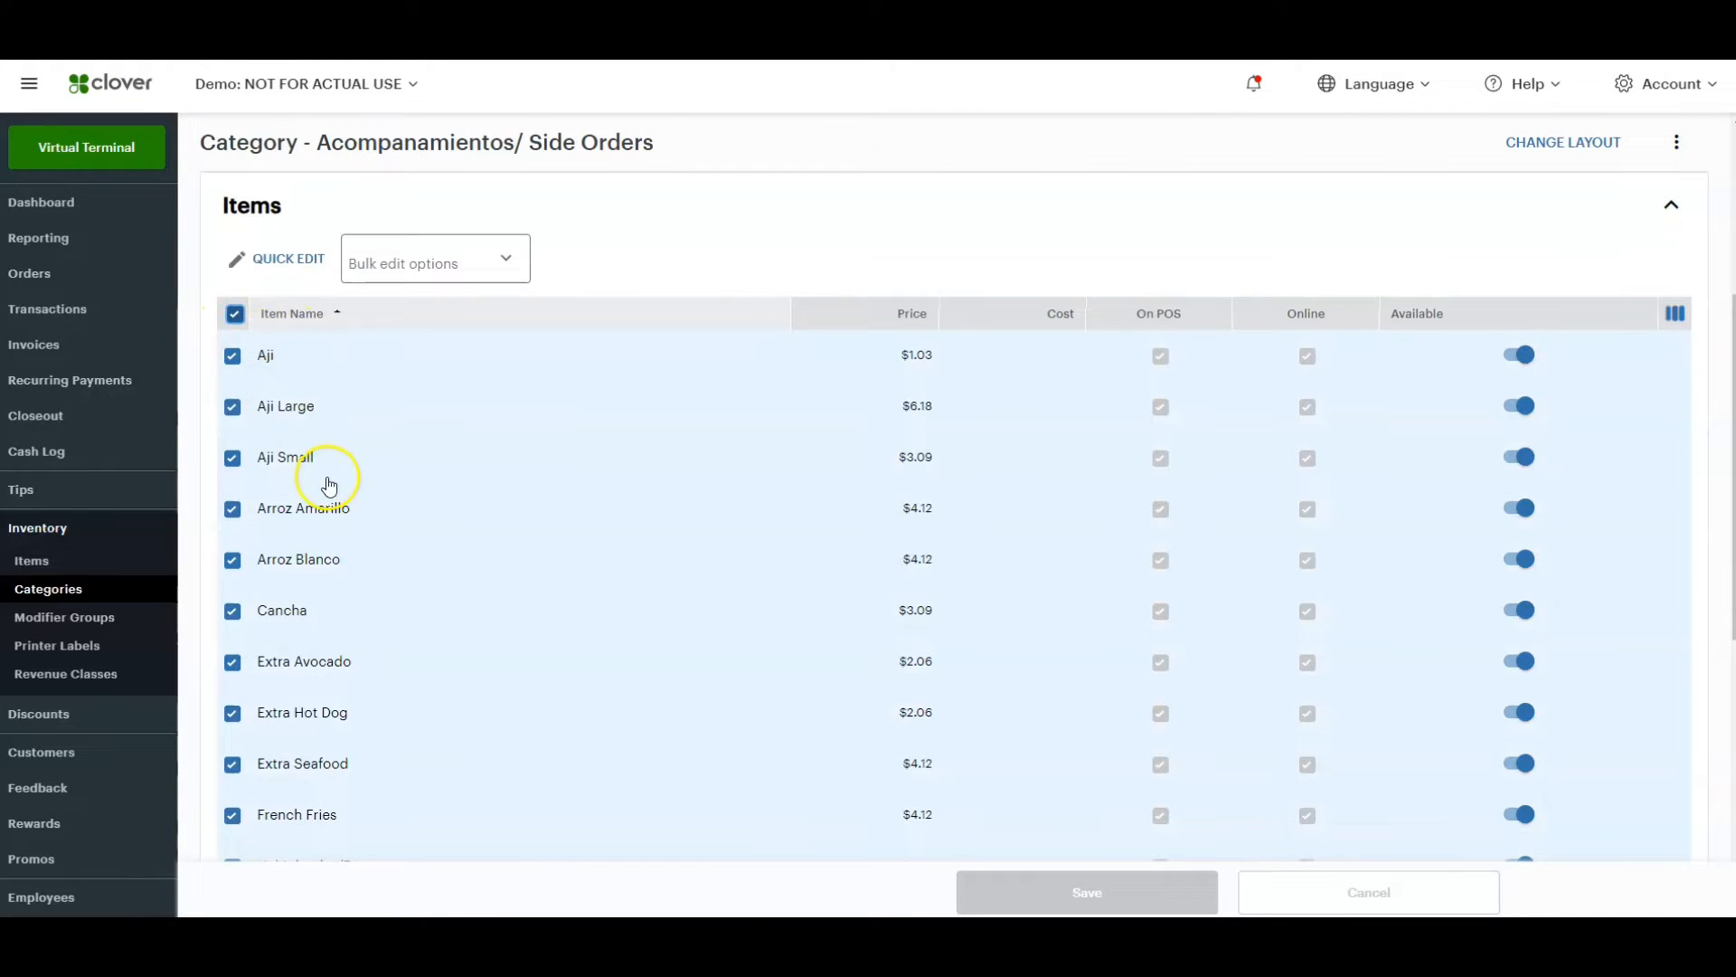
mouse_move(355, 426)
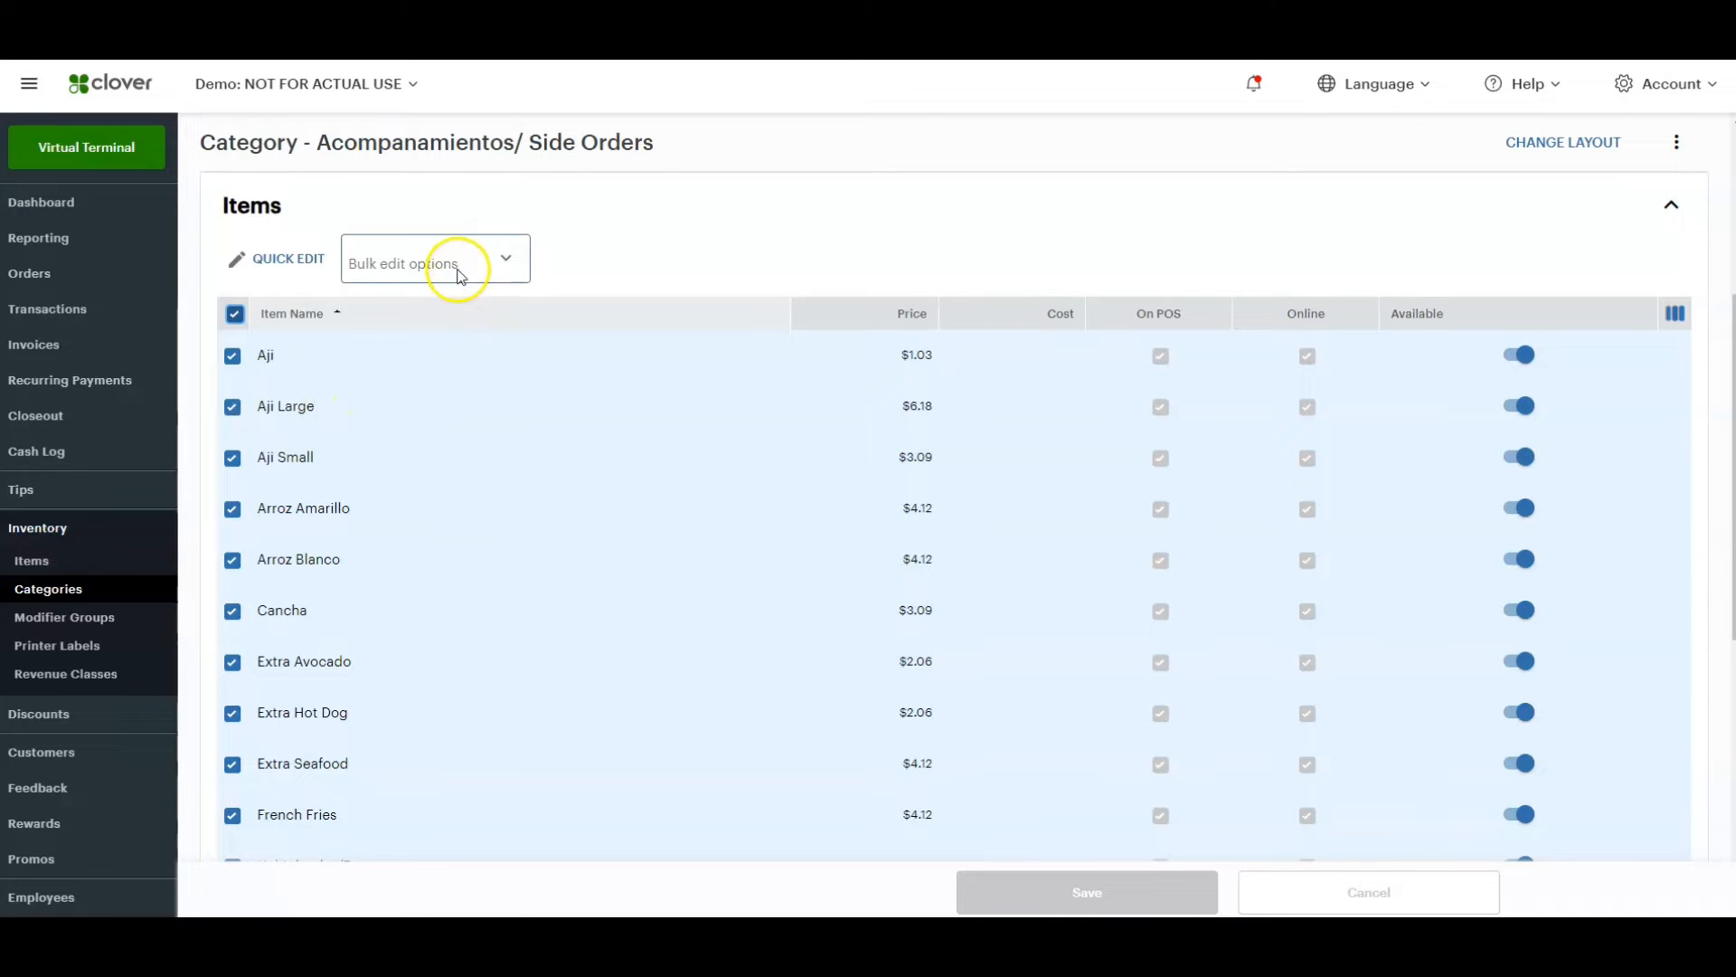
Browse the Bulk edit options: availability, modifier groups, categories, taxes, duplicate, remove.
click(434, 263)
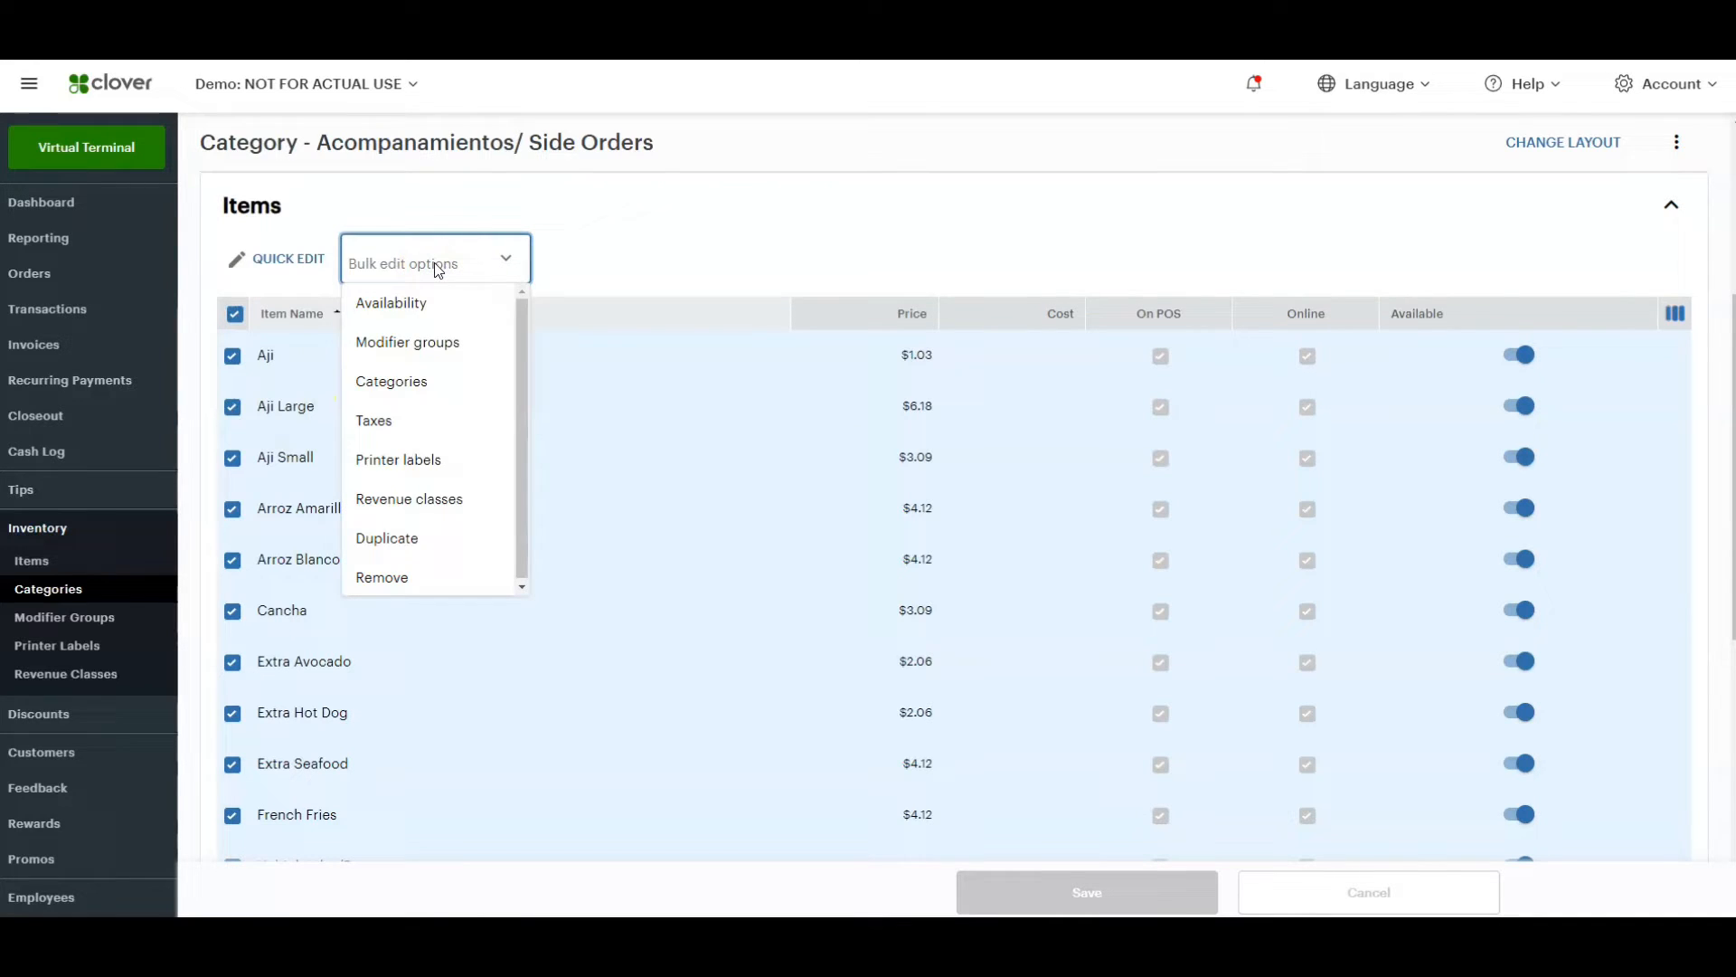
click(390, 302)
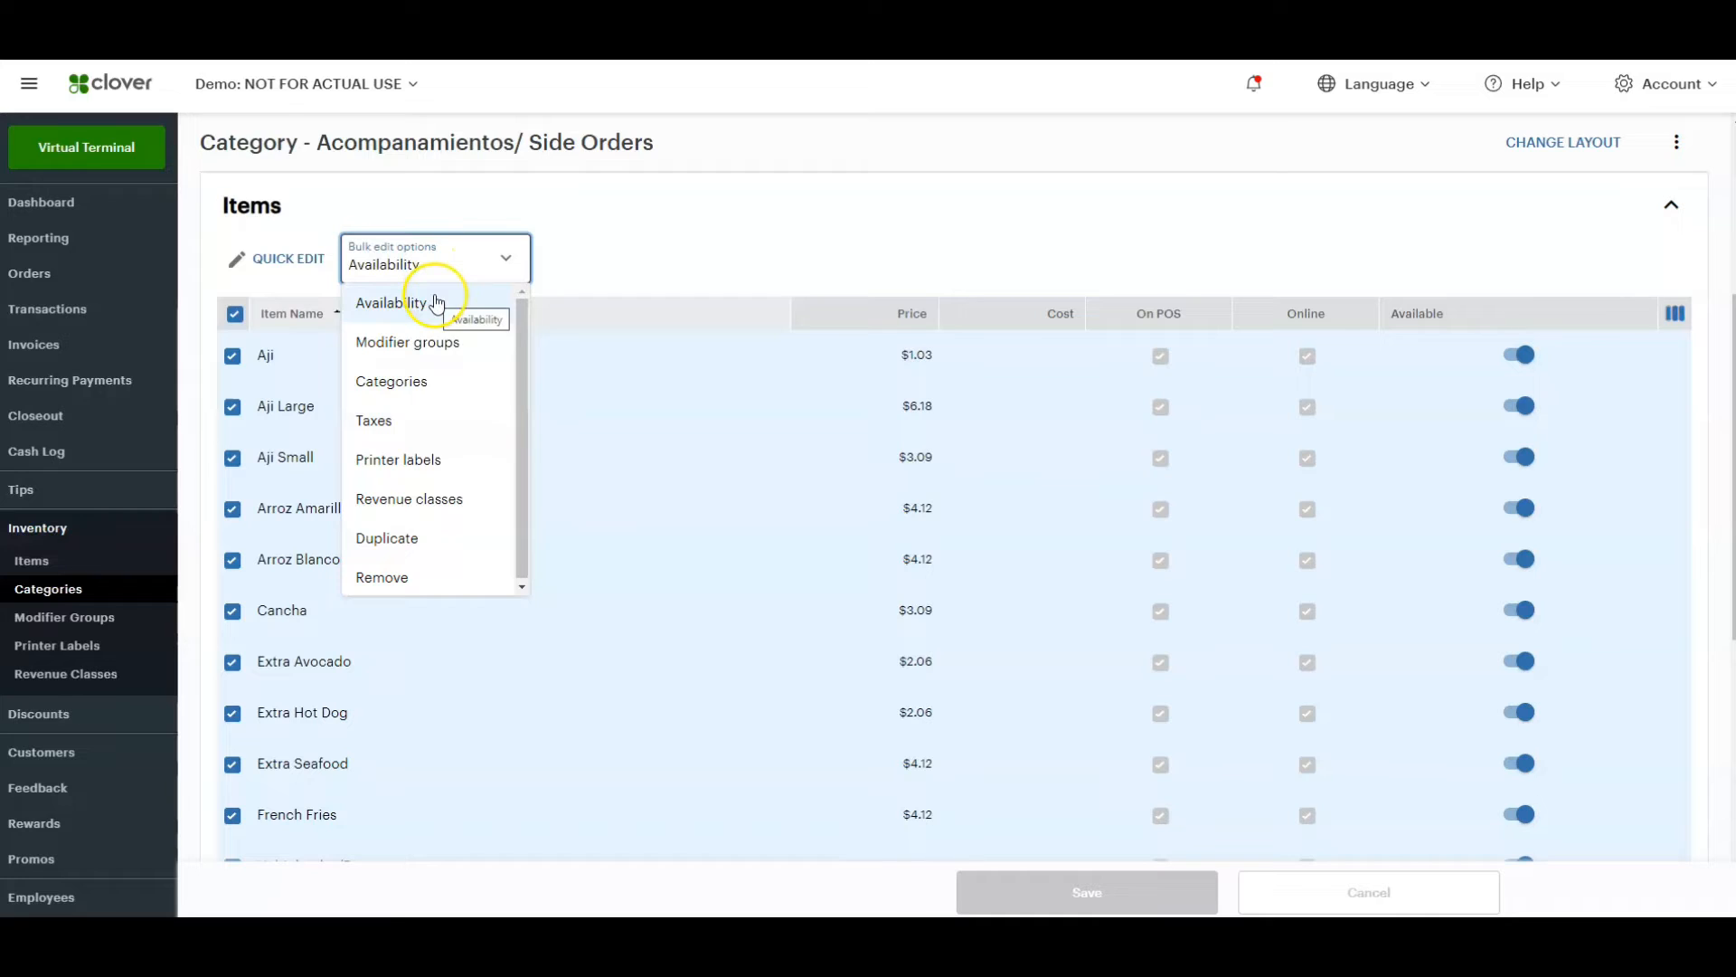
click(407, 341)
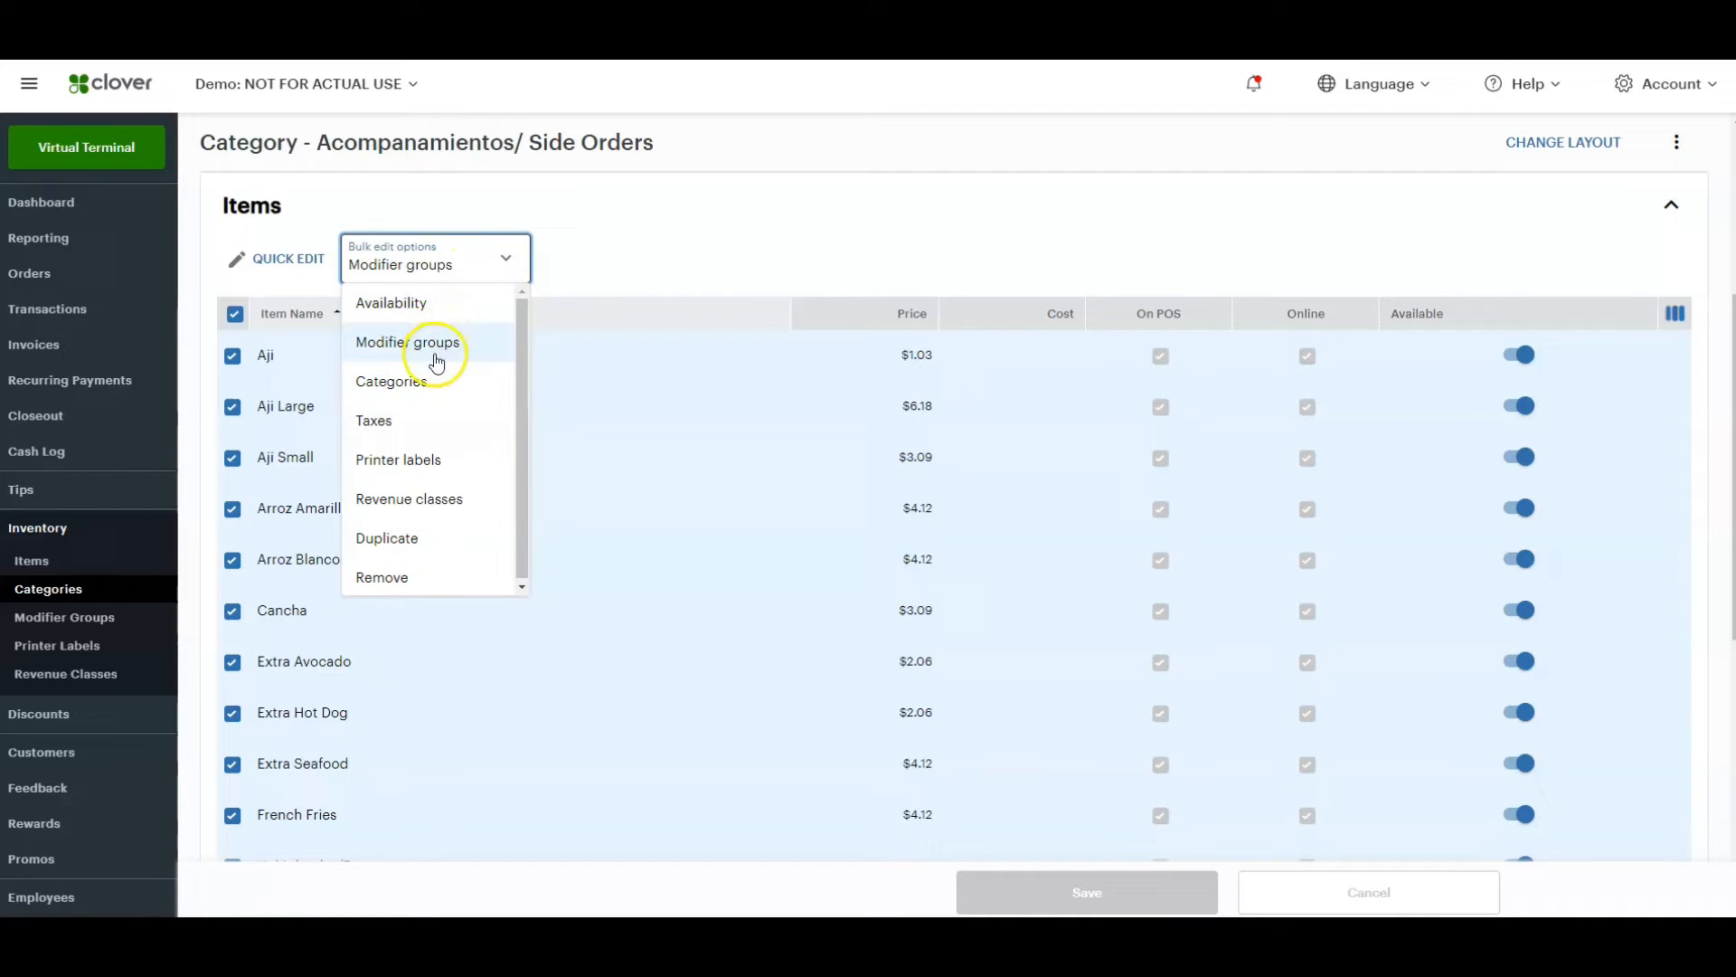
click(398, 458)
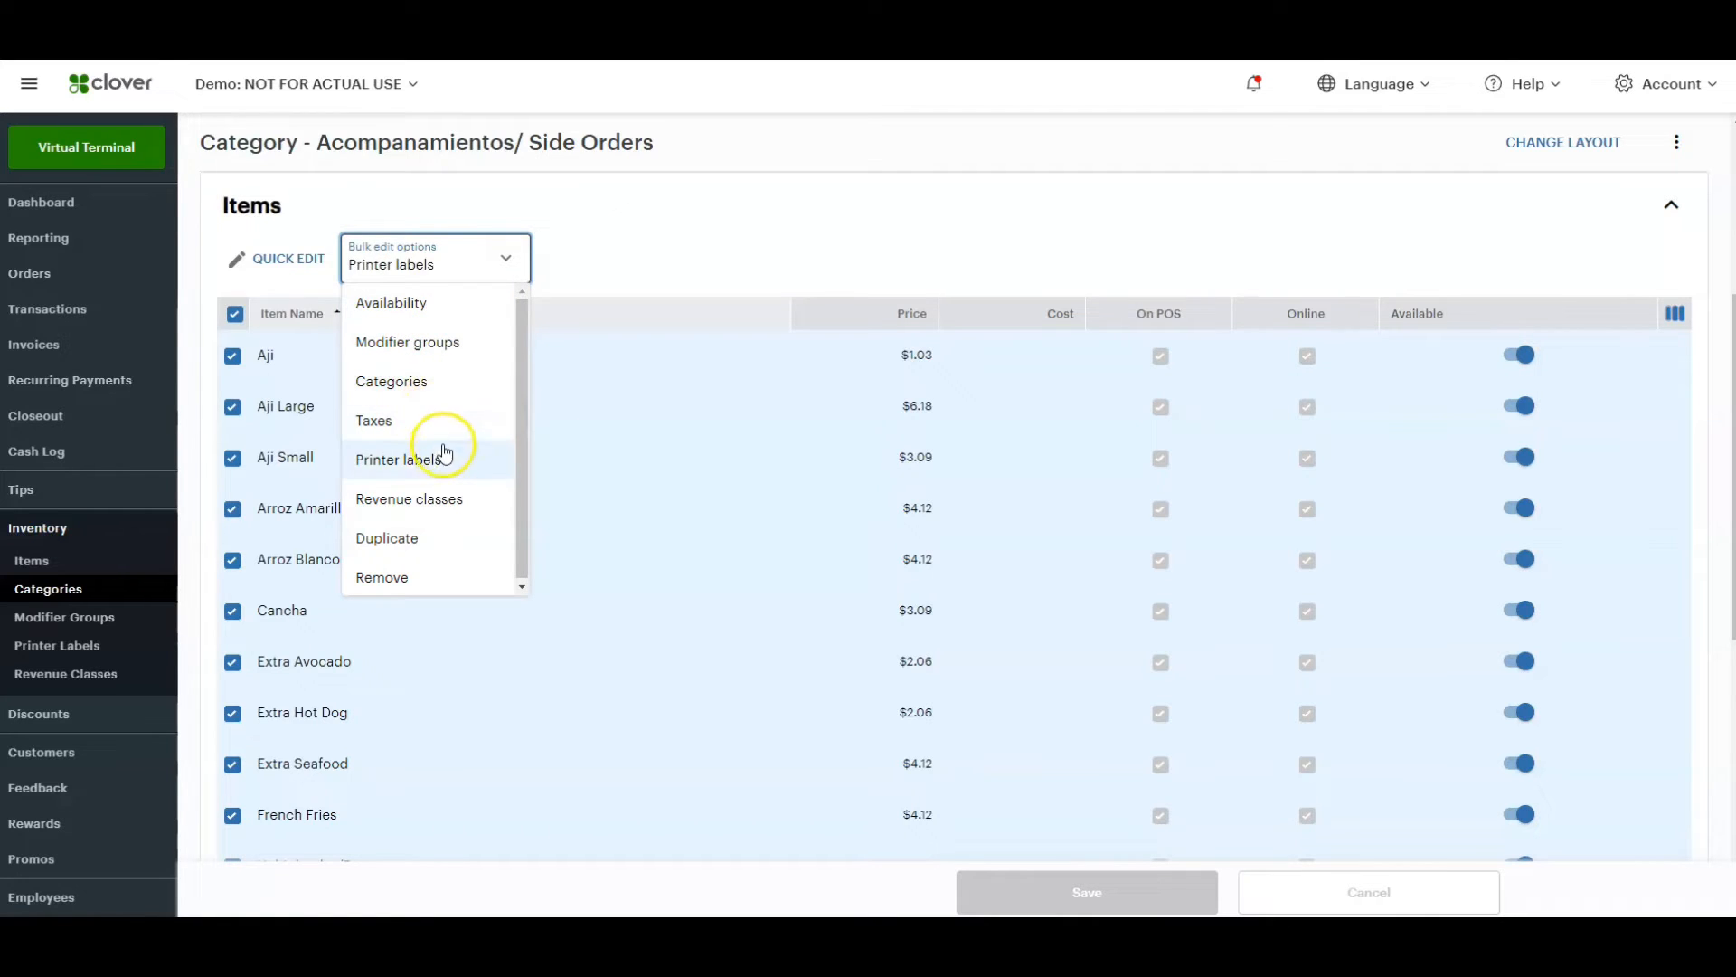
click(407, 498)
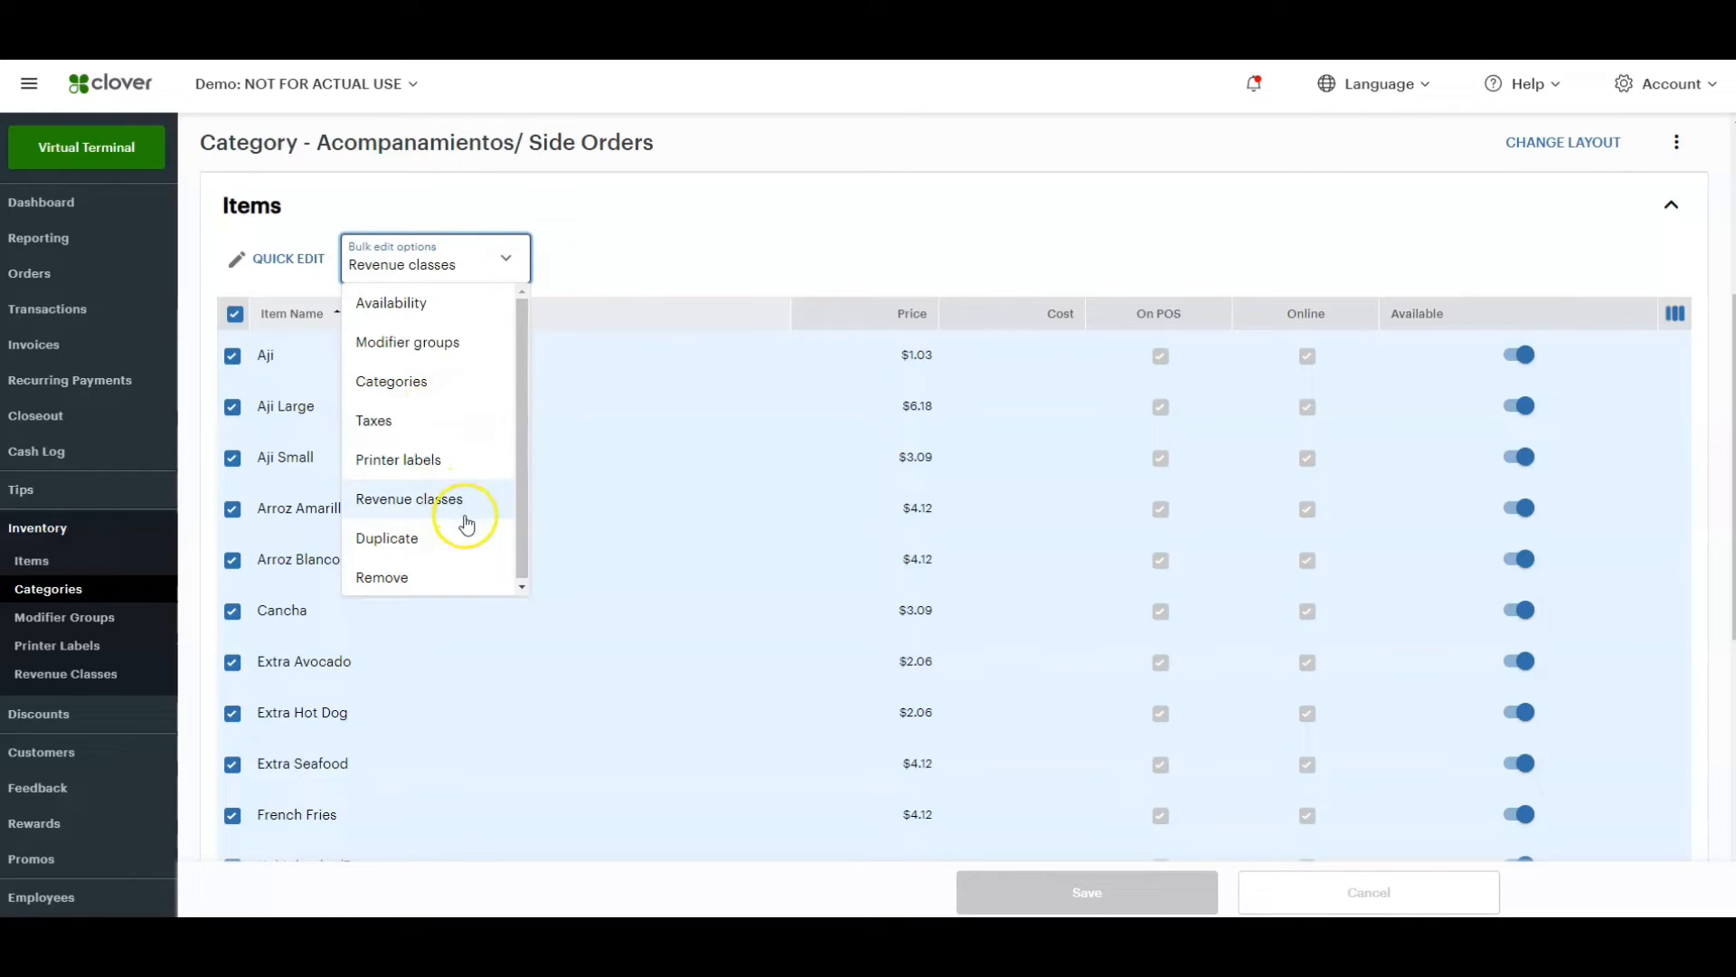
click(386, 538)
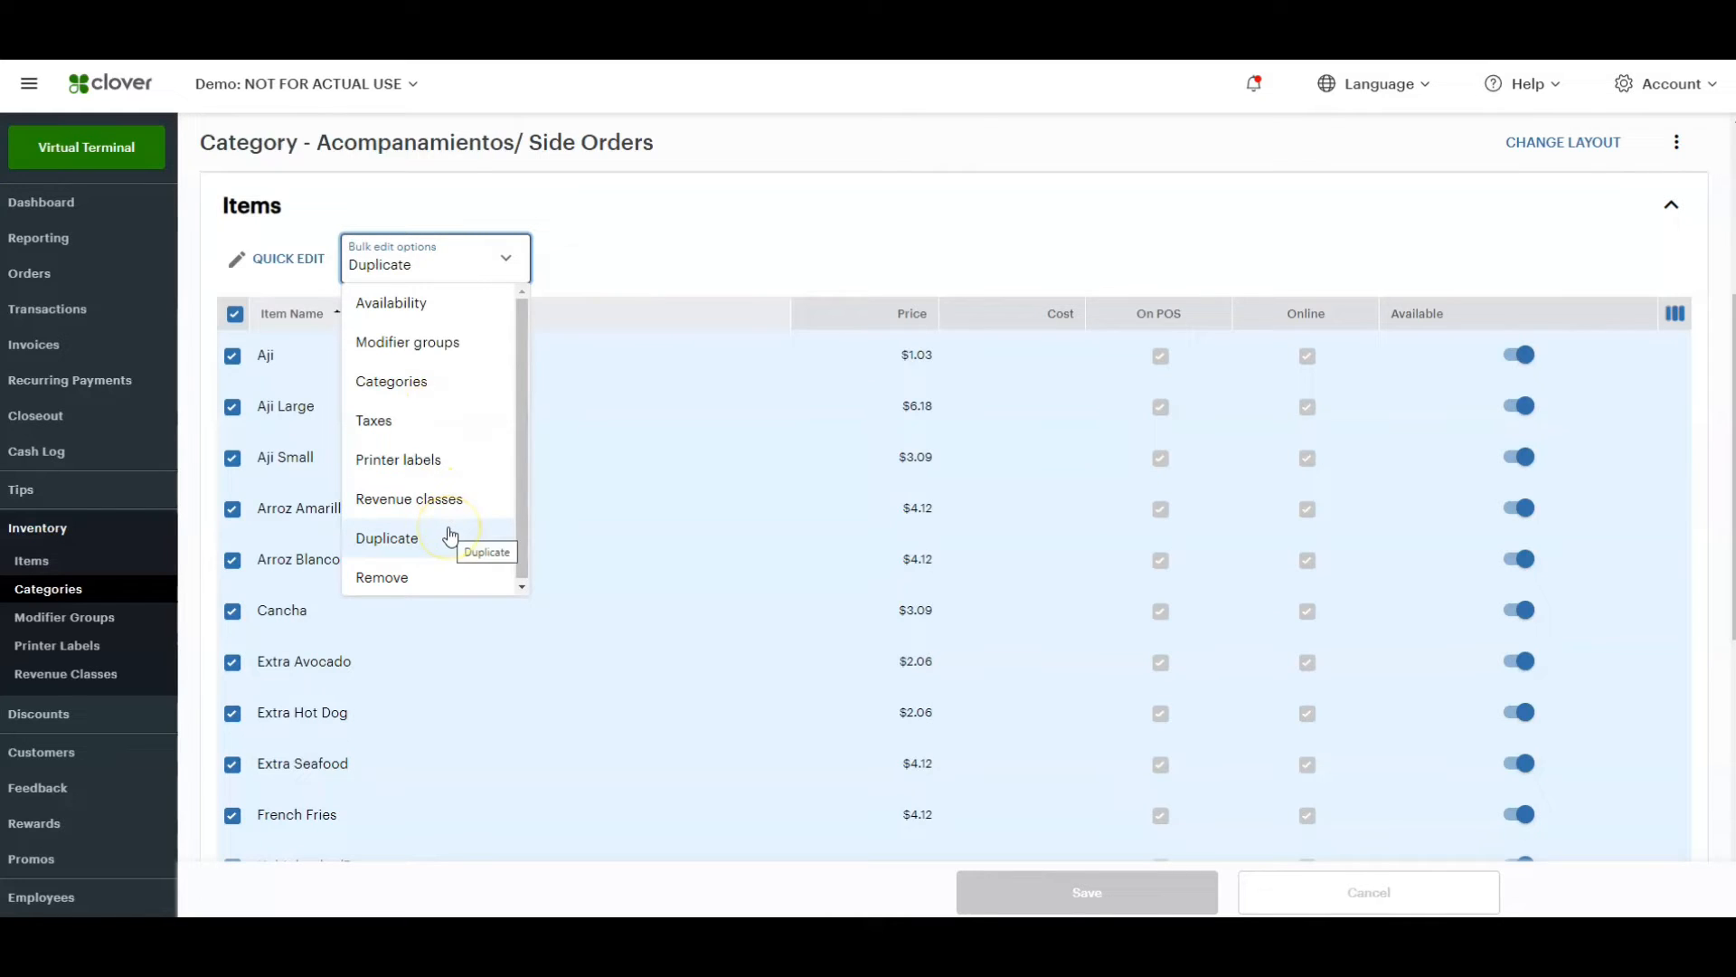
click(375, 419)
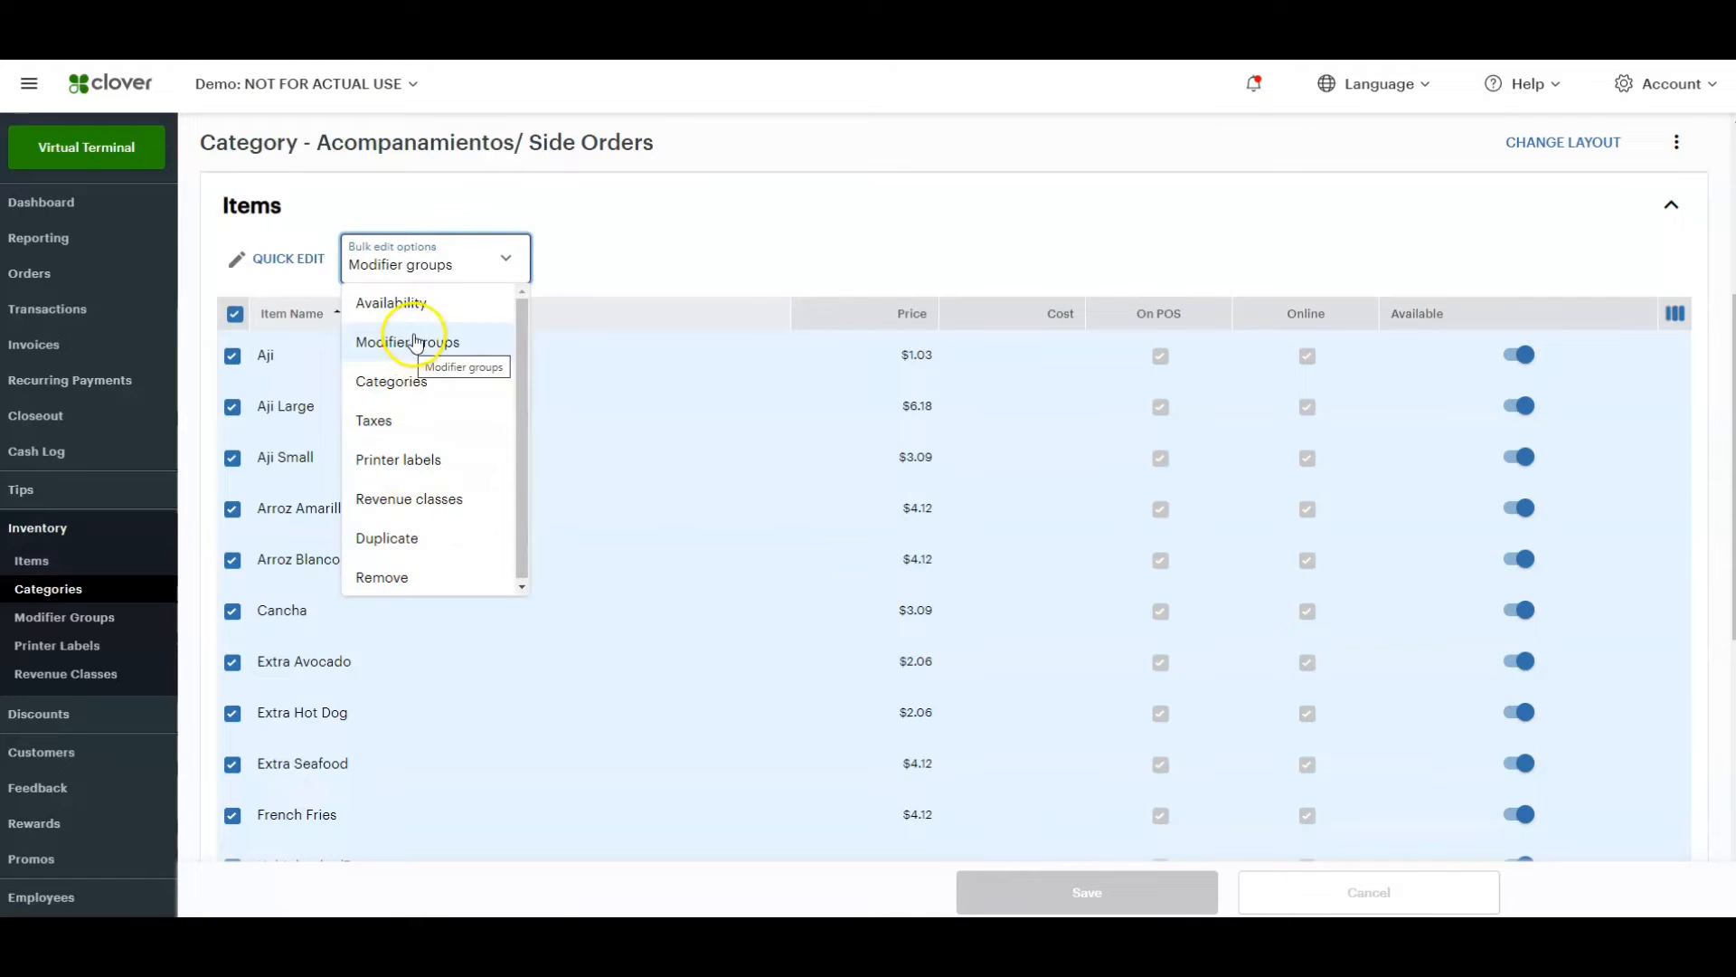
Bulk-add the Lunch and Sides modifier groups to the 21 selected items and save.
click(408, 341)
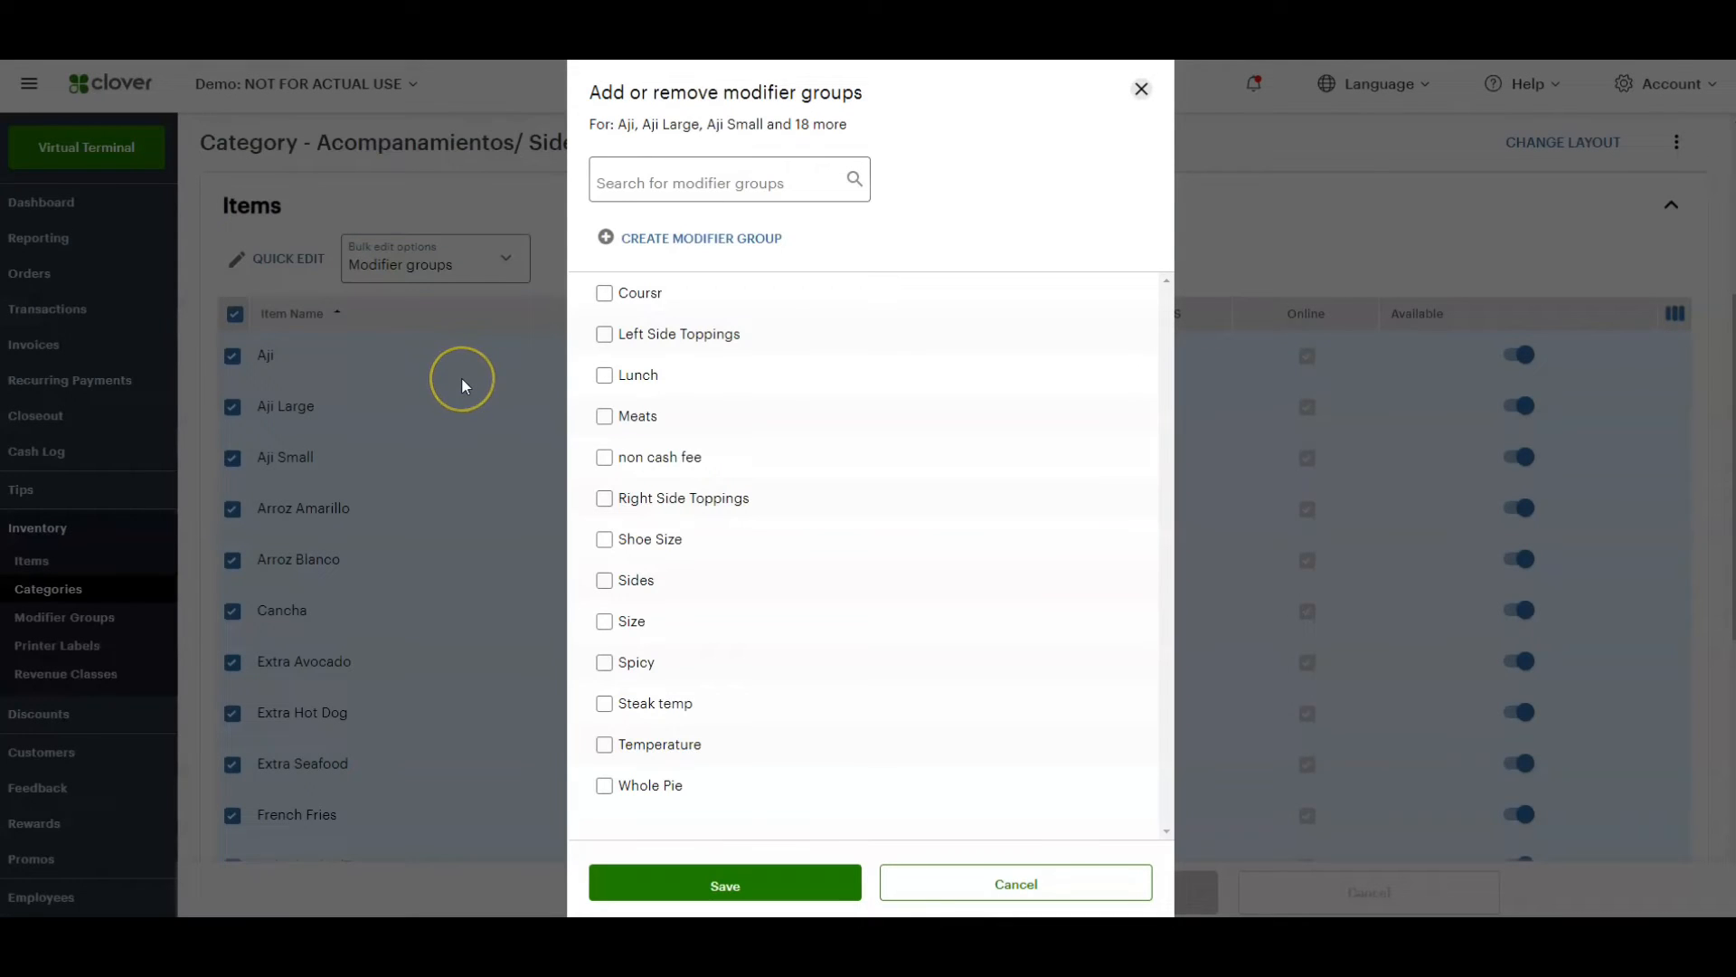
mouse_move(623, 464)
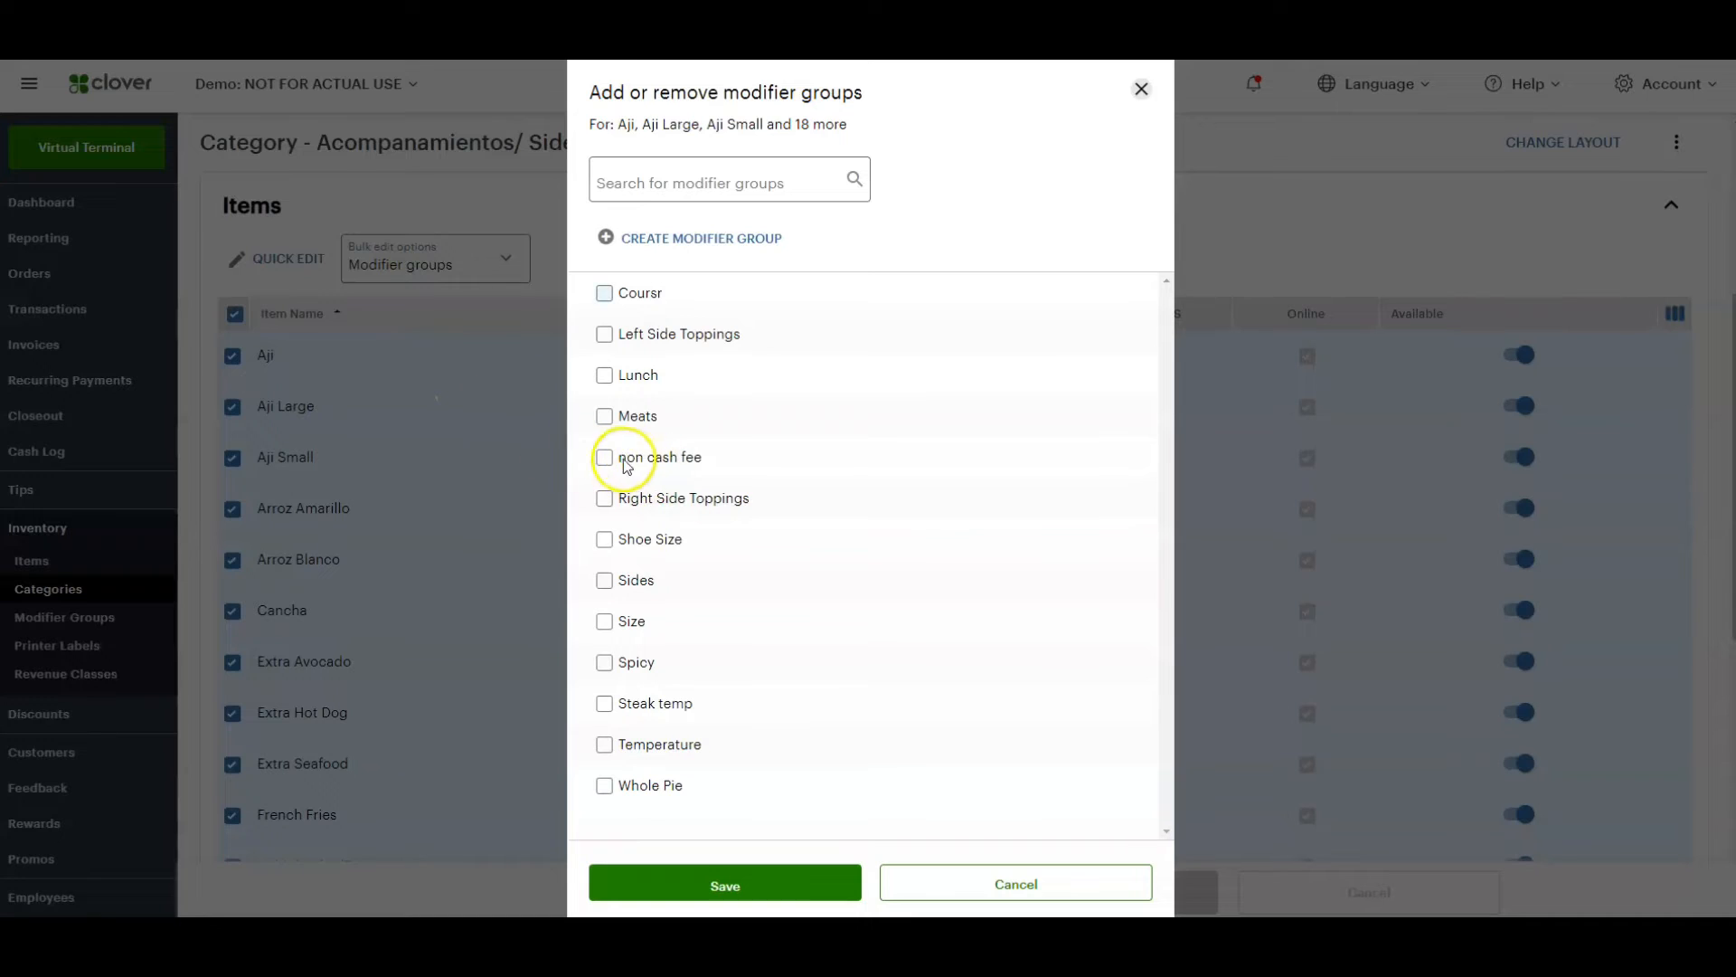
mouse_move(606, 400)
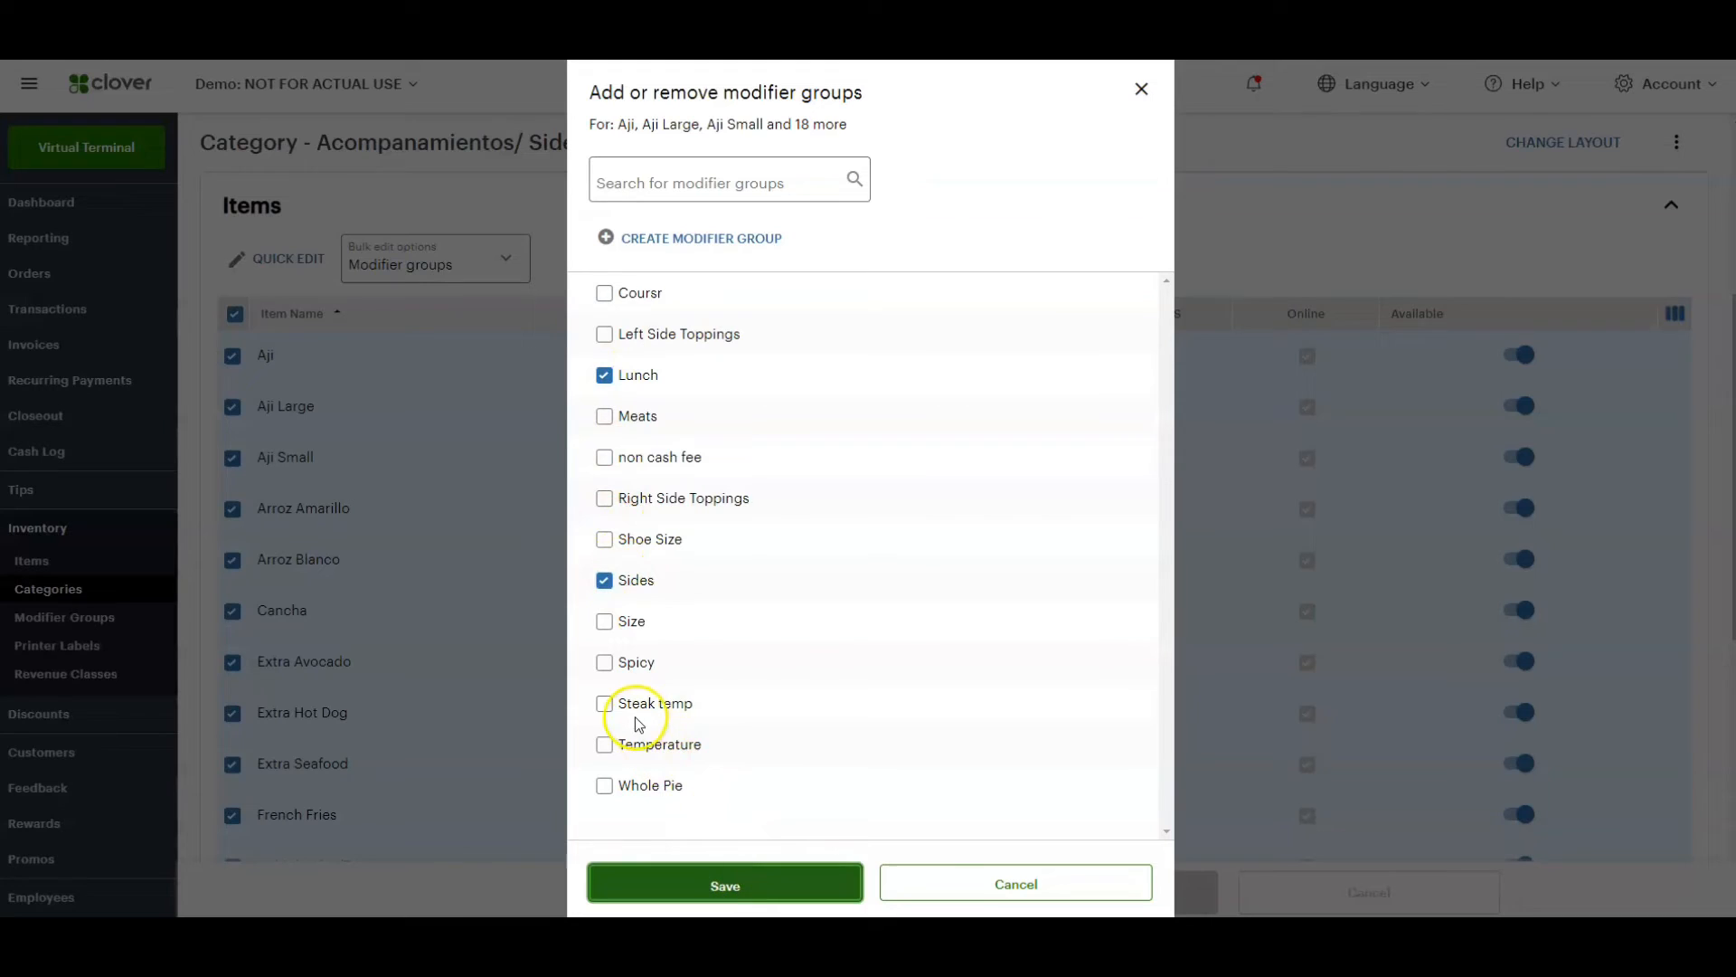
click(724, 884)
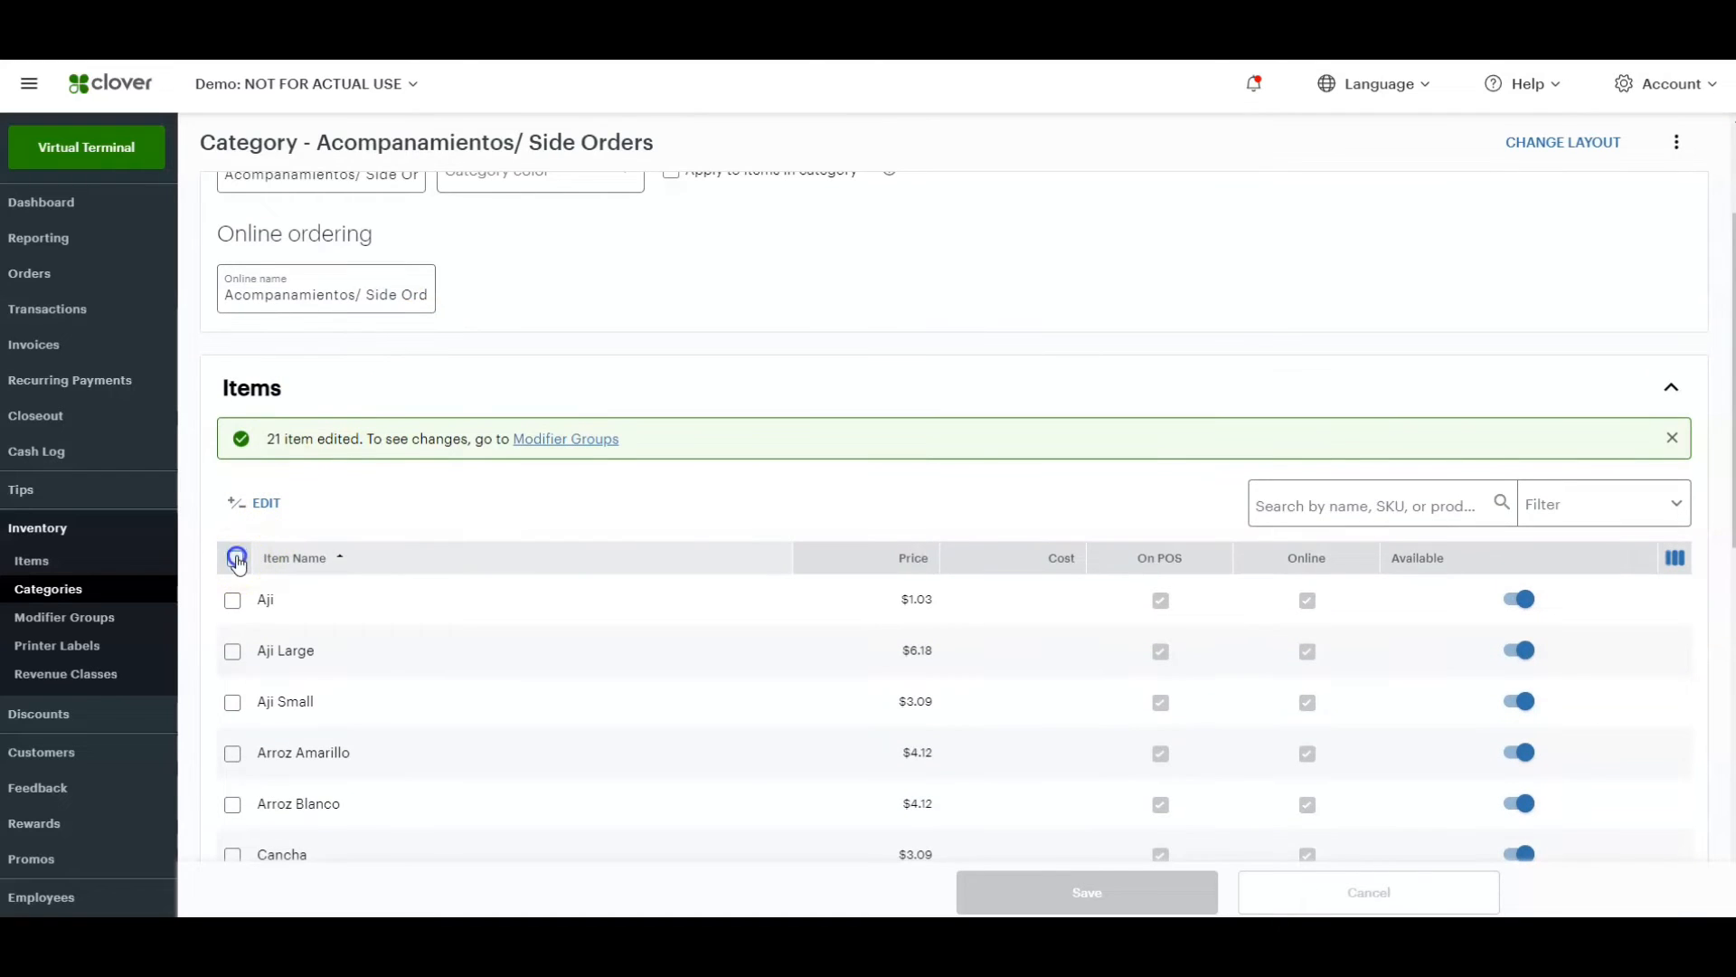
Reselect all 21 items and bulk-add the Tezt tax alongside Tax.
click(233, 557)
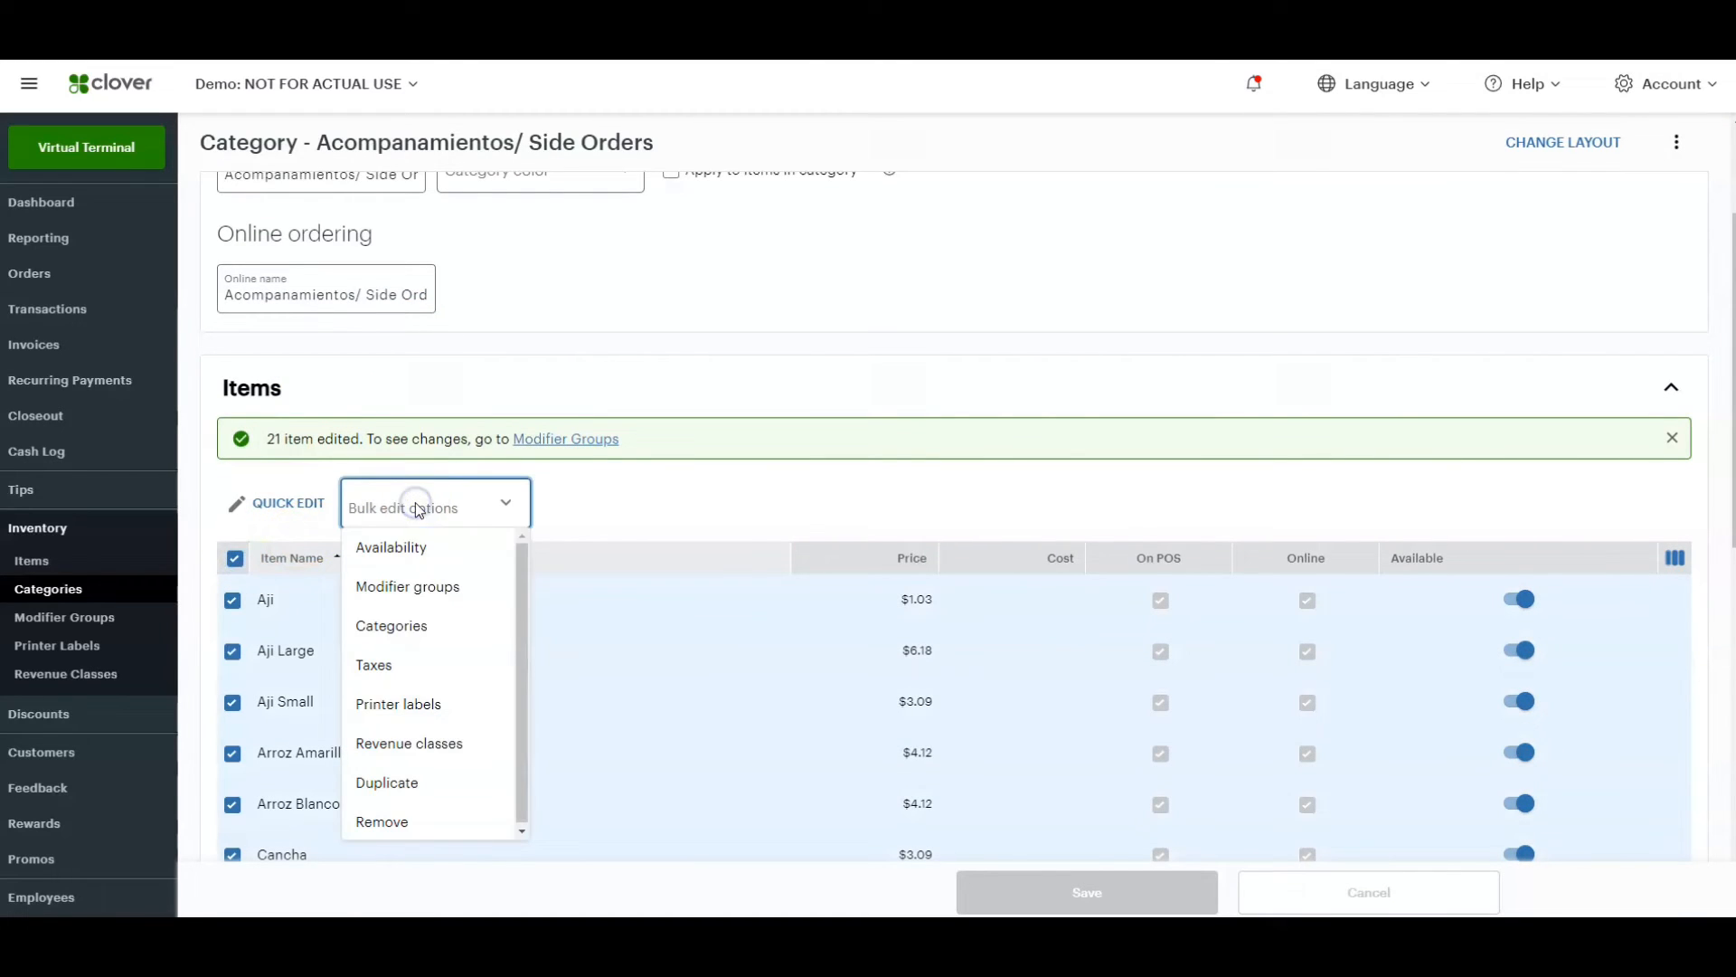
click(374, 665)
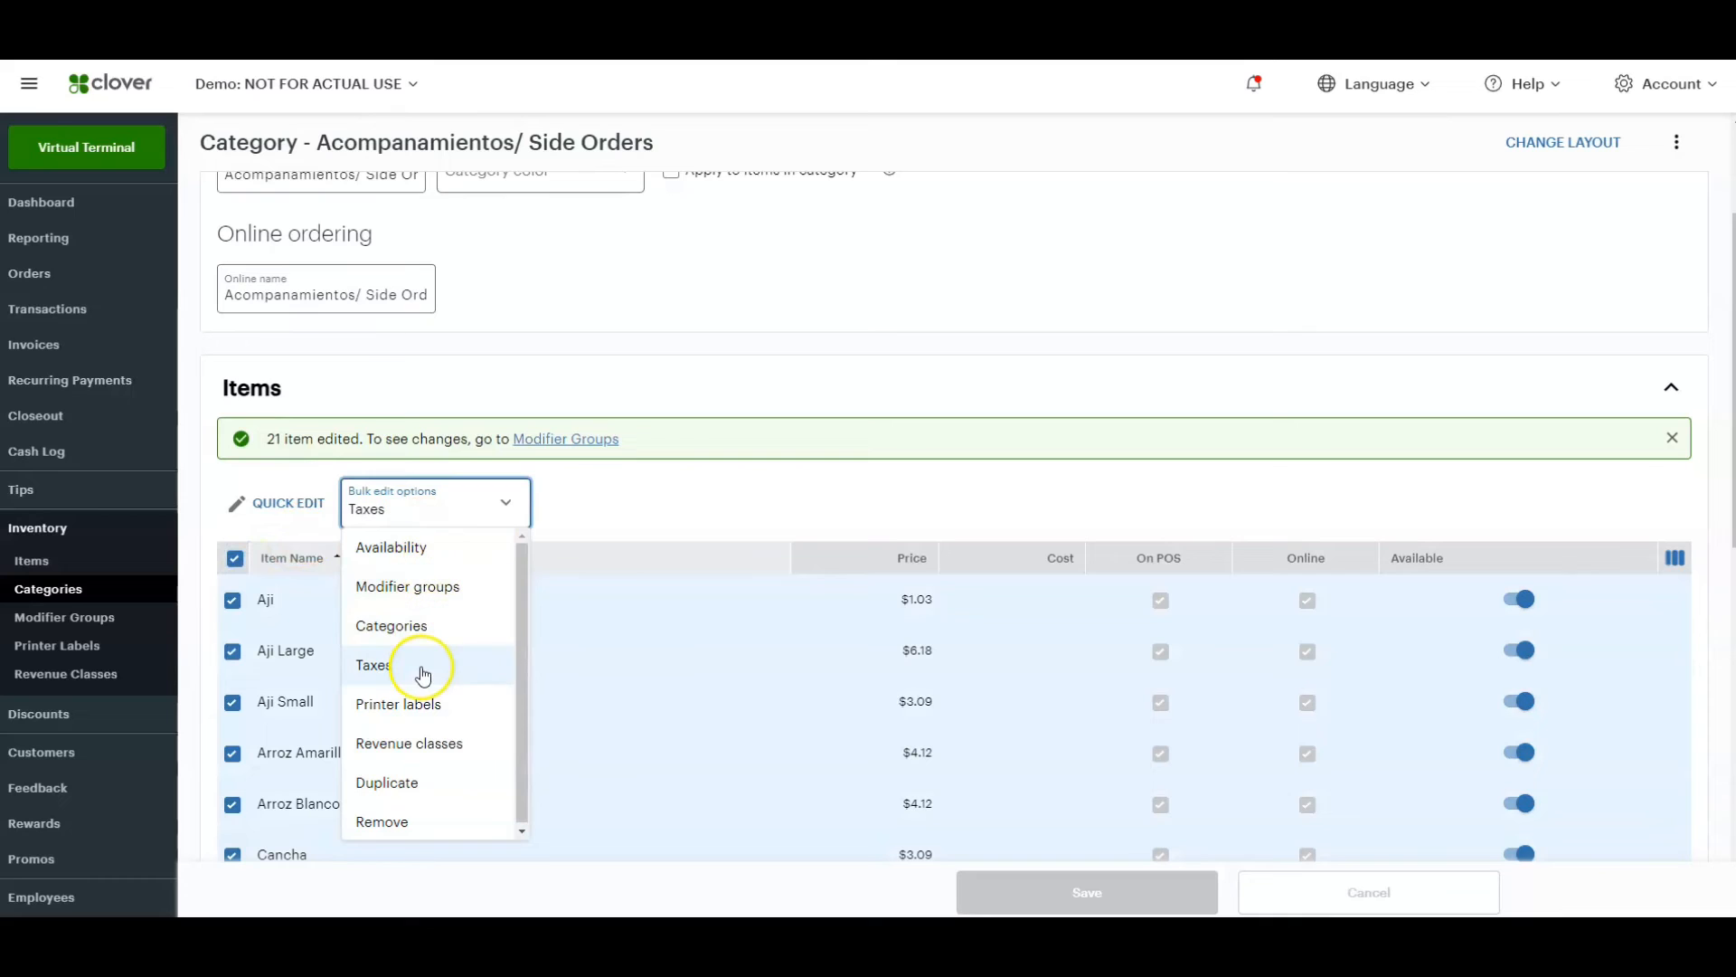
click(373, 665)
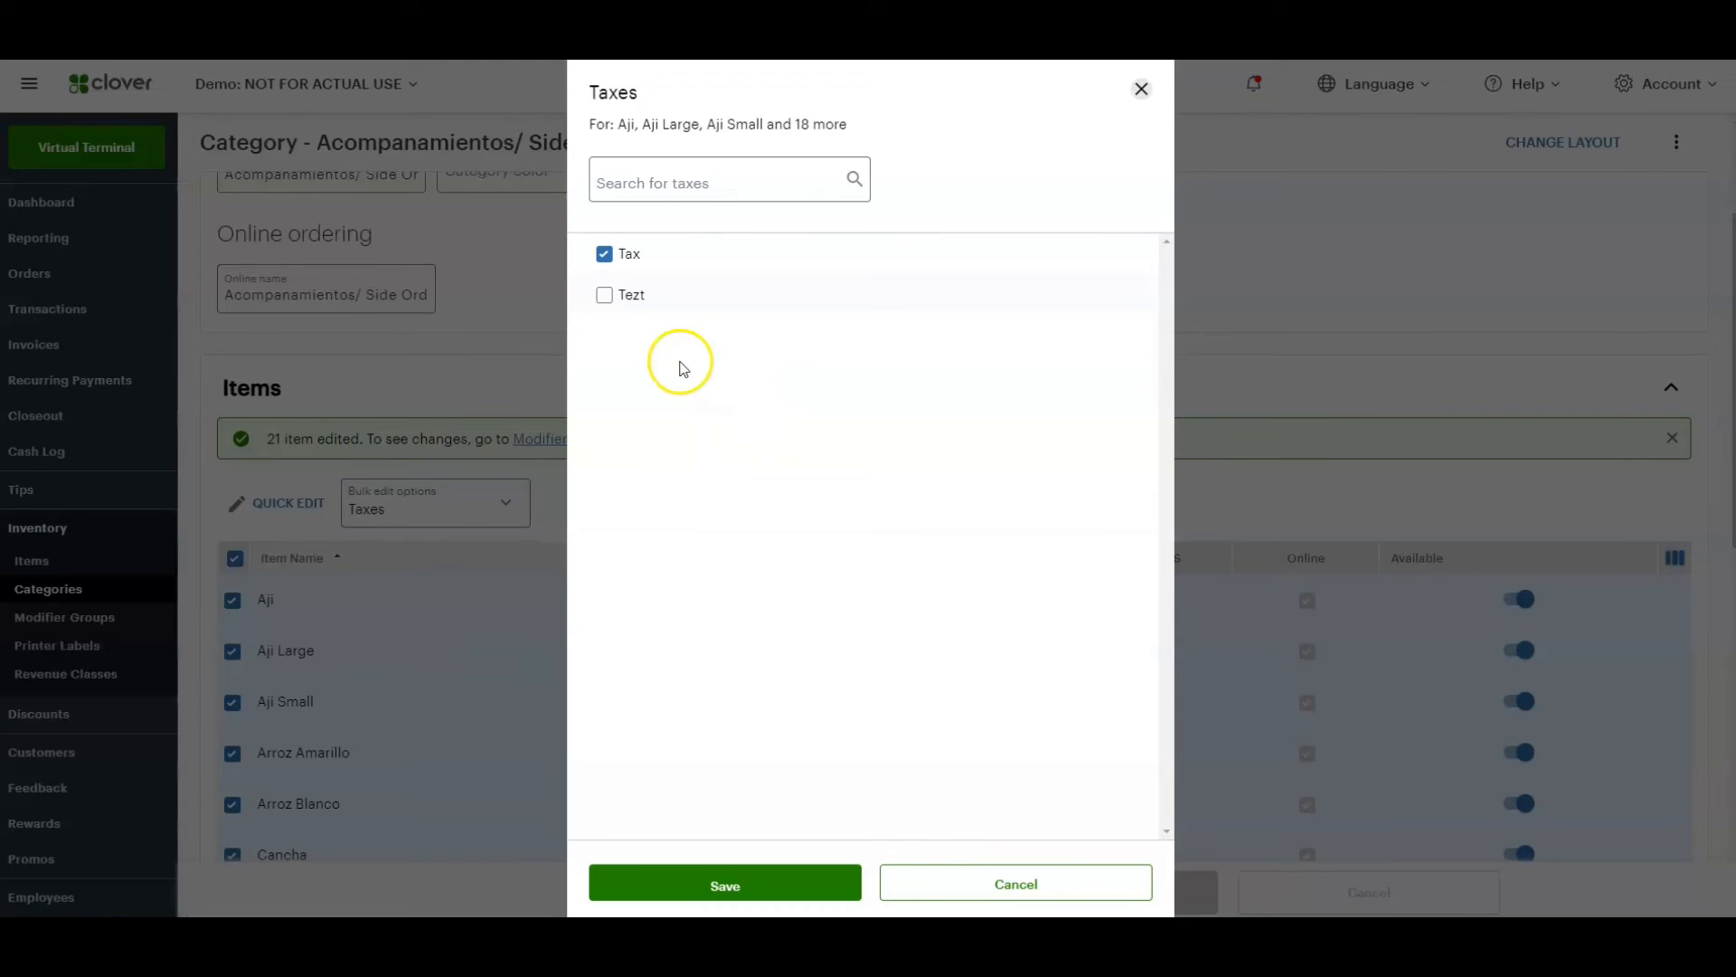
click(605, 295)
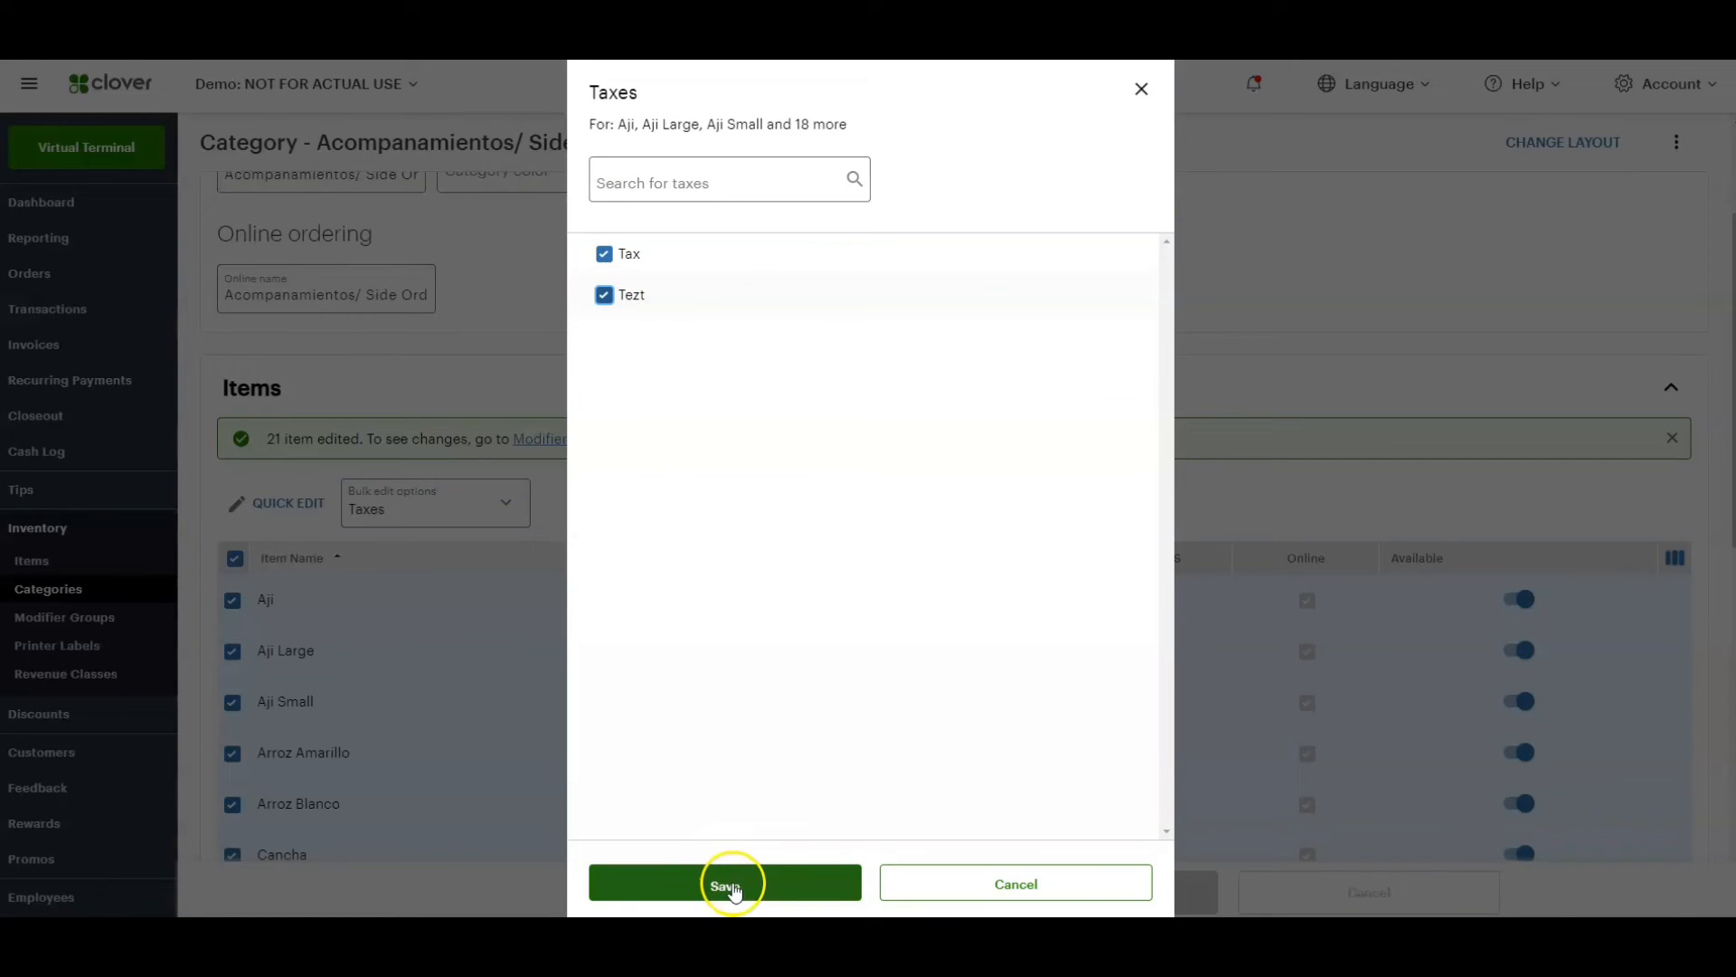
click(724, 883)
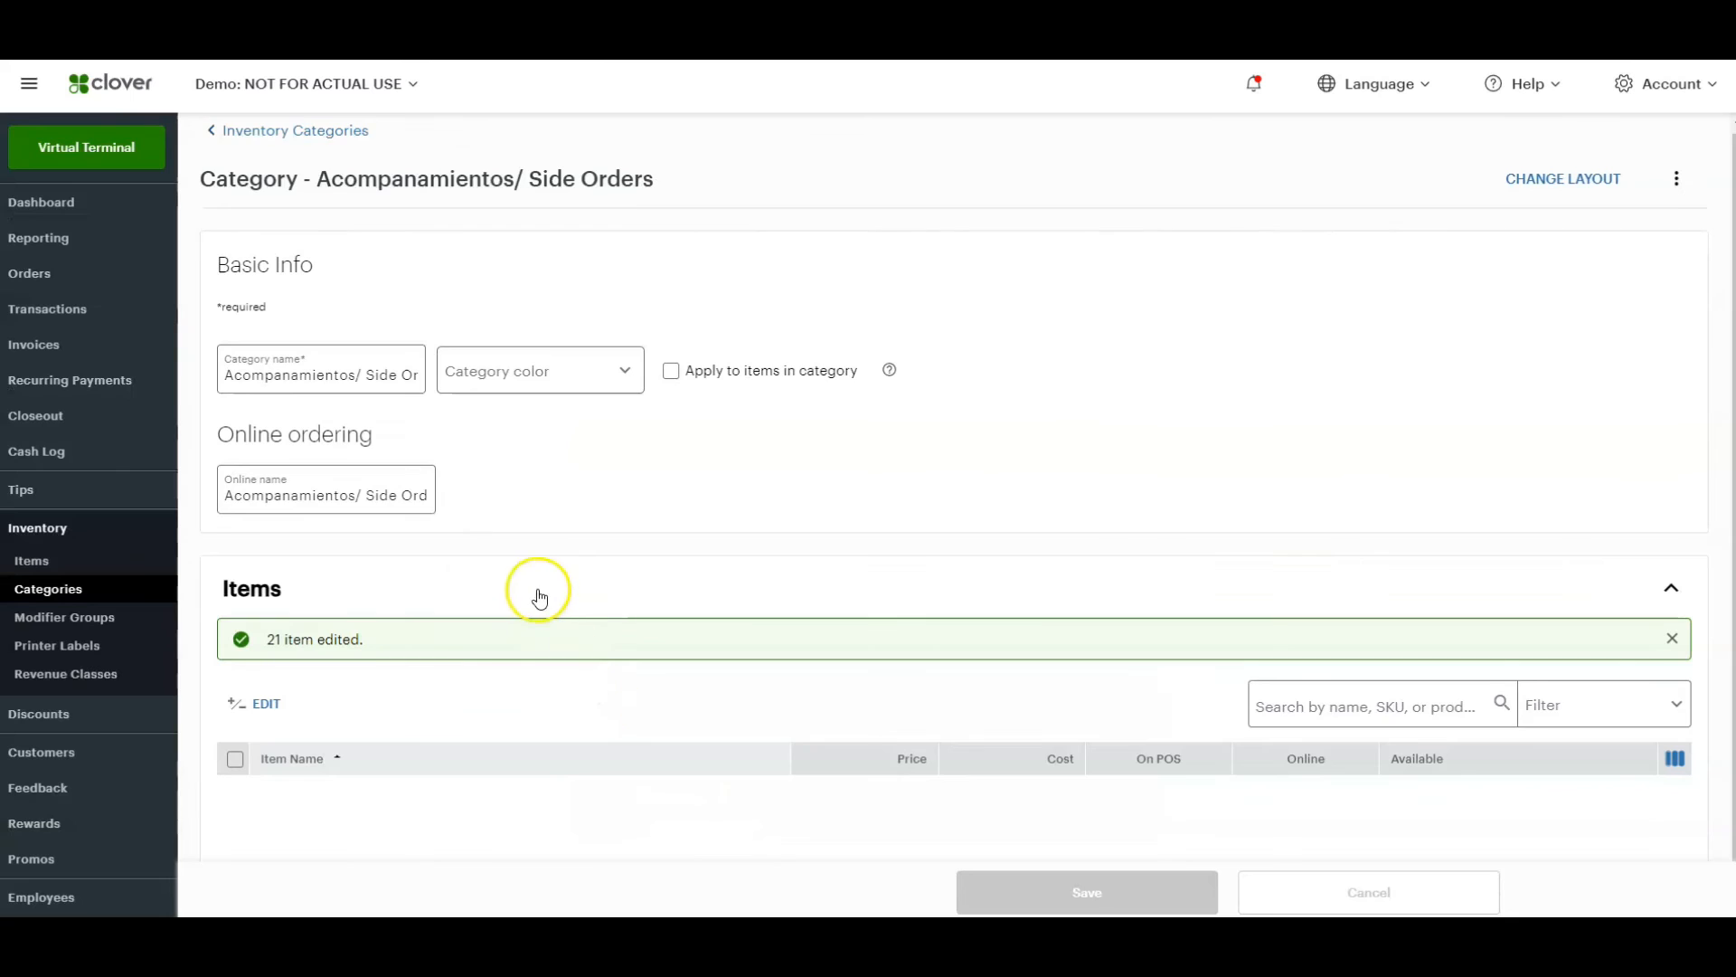
scroll(down, 3)
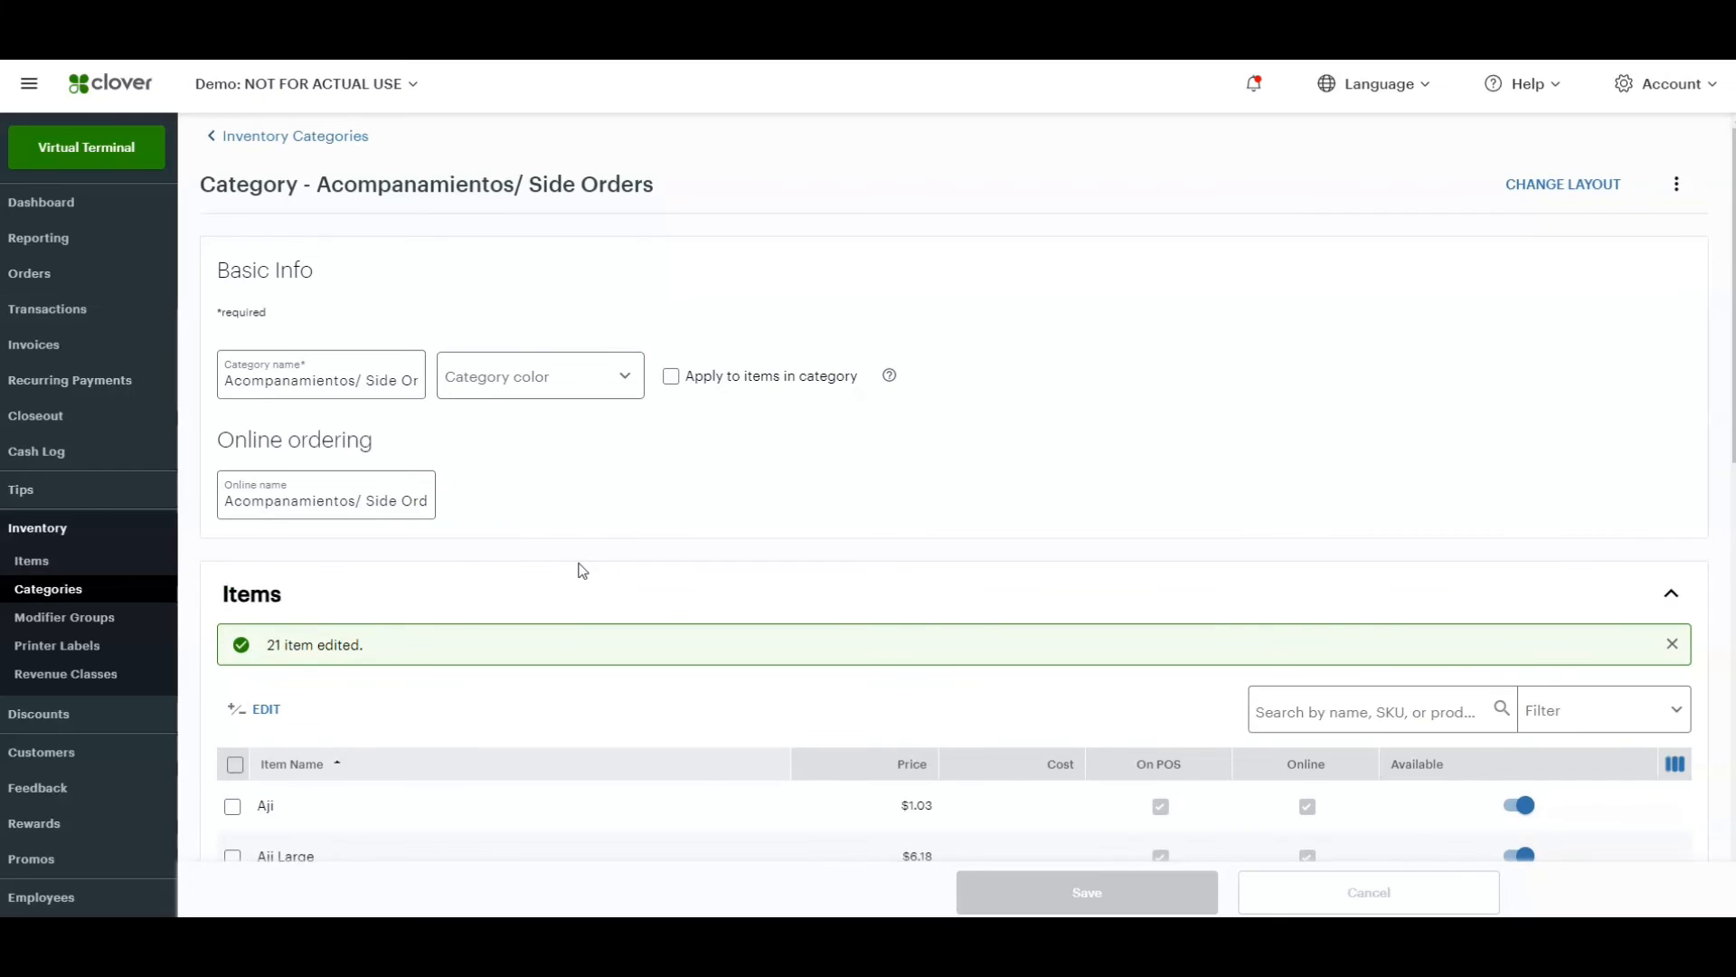
mouse_move(574, 503)
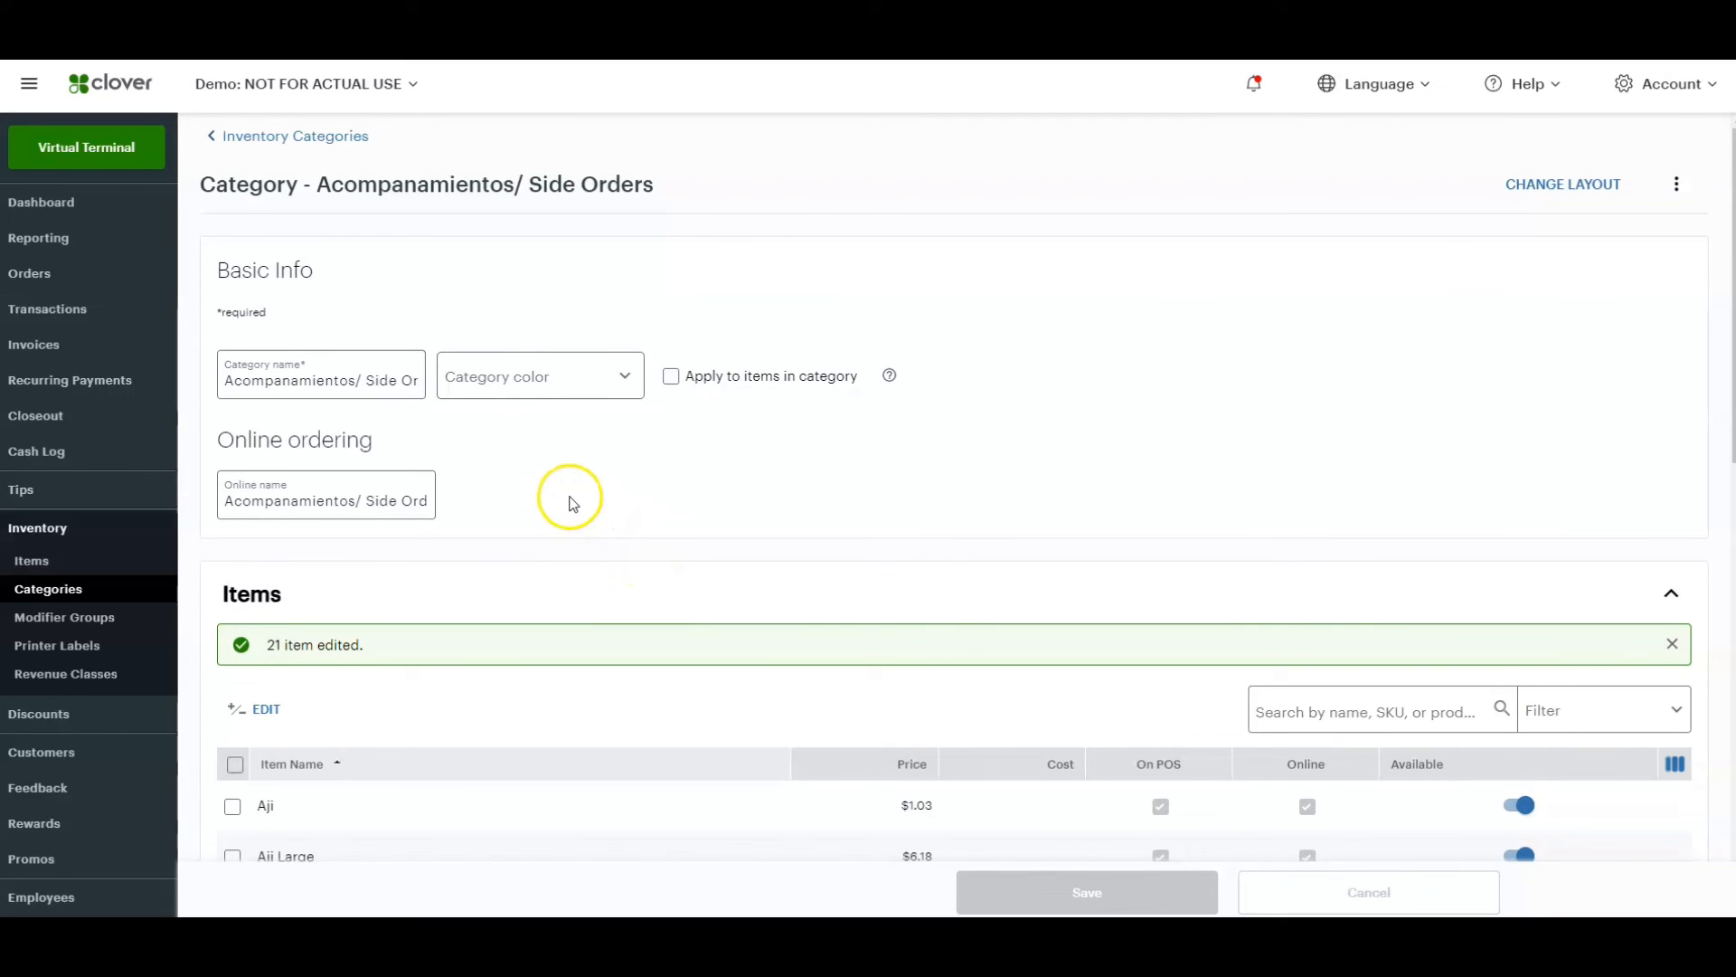